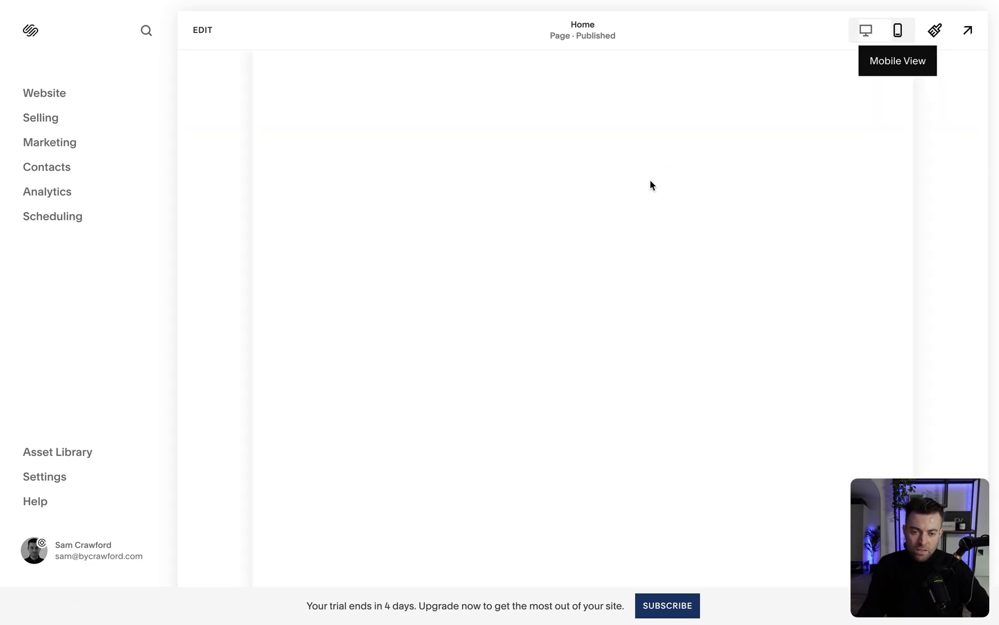
# Switch the Home page preview to mobile phone size.
pyautogui.click(898, 30)
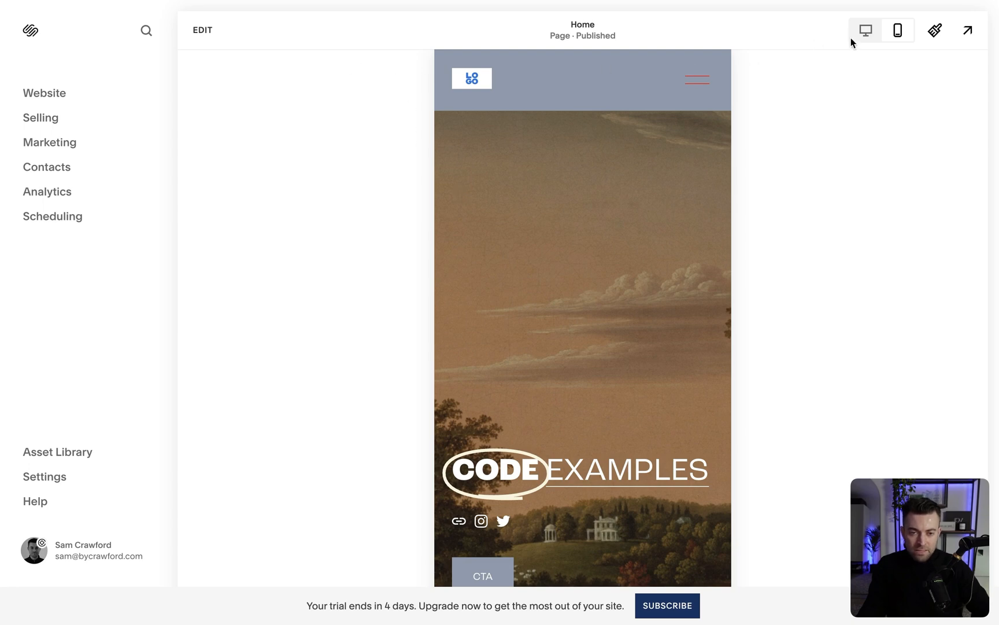
pyautogui.moveTo(551, 111)
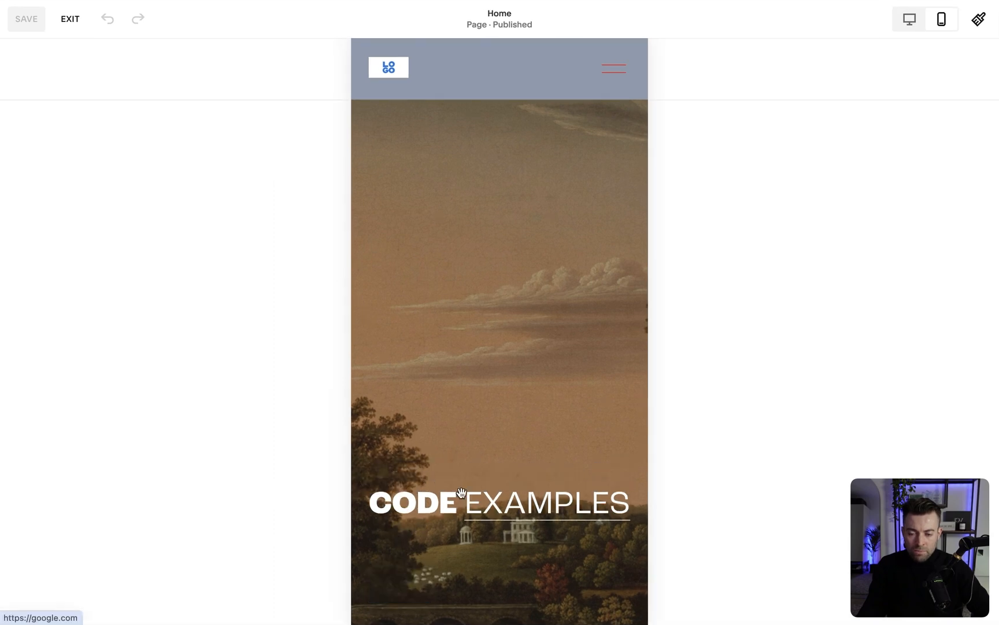
# Change the CODE EXAMPLES hero heading to Paragraph 2 style and return to desktop view.
pyautogui.click(462, 502)
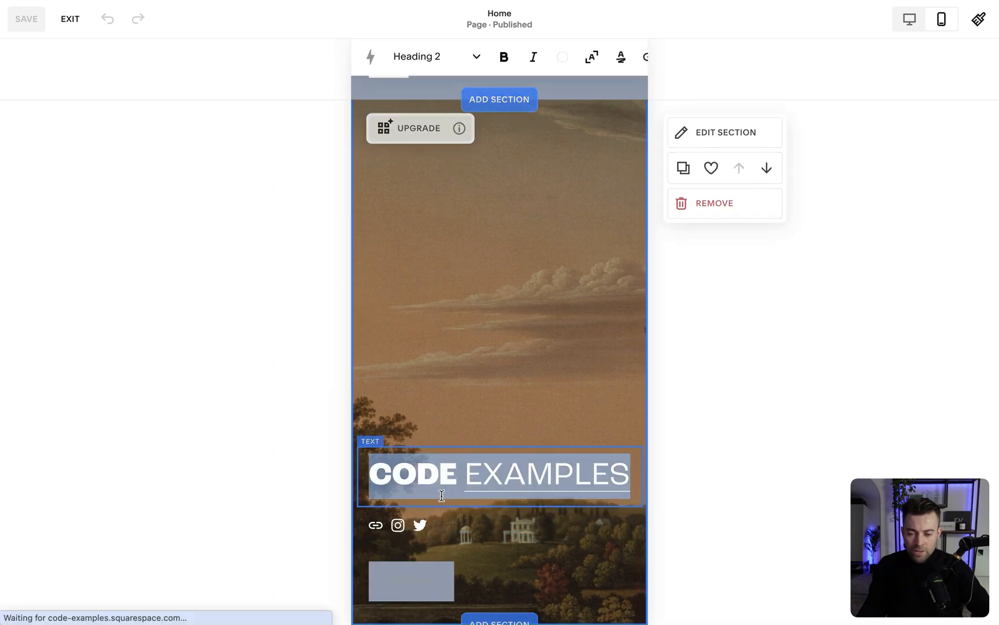
pyautogui.click(438, 56)
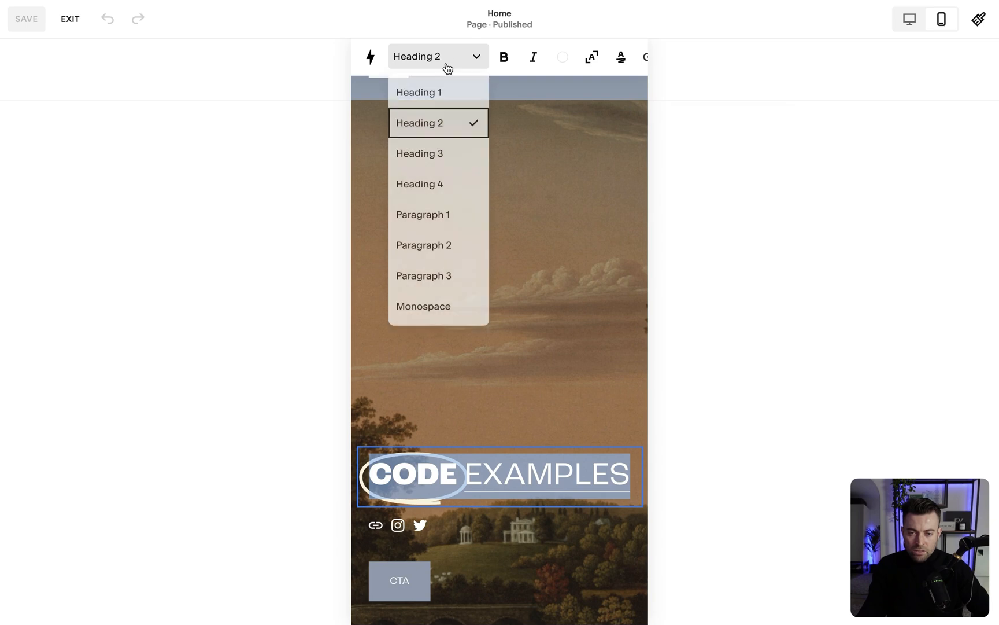
pyautogui.click(423, 245)
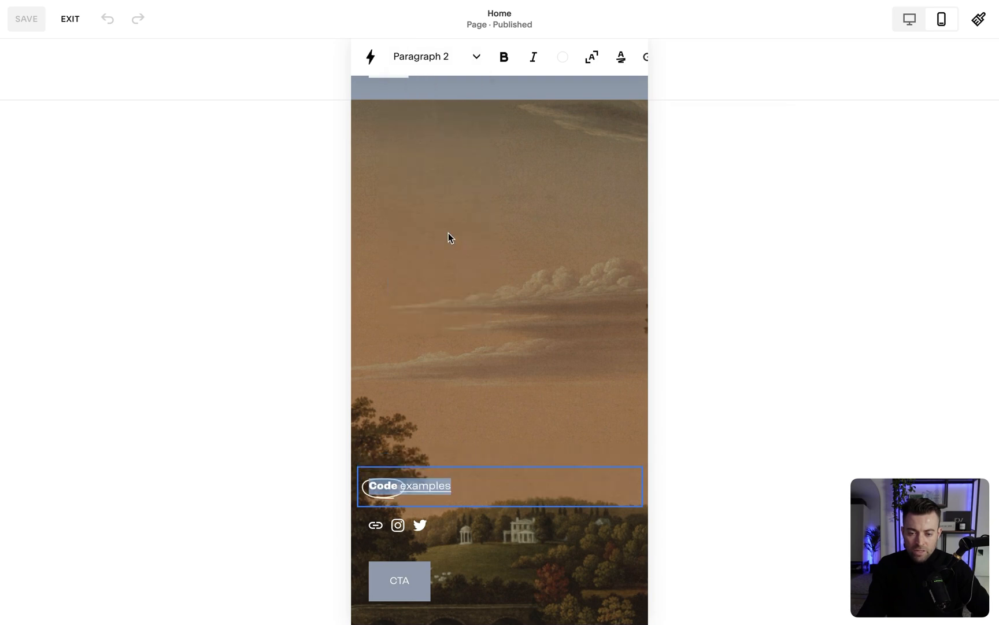
pyautogui.click(26, 18)
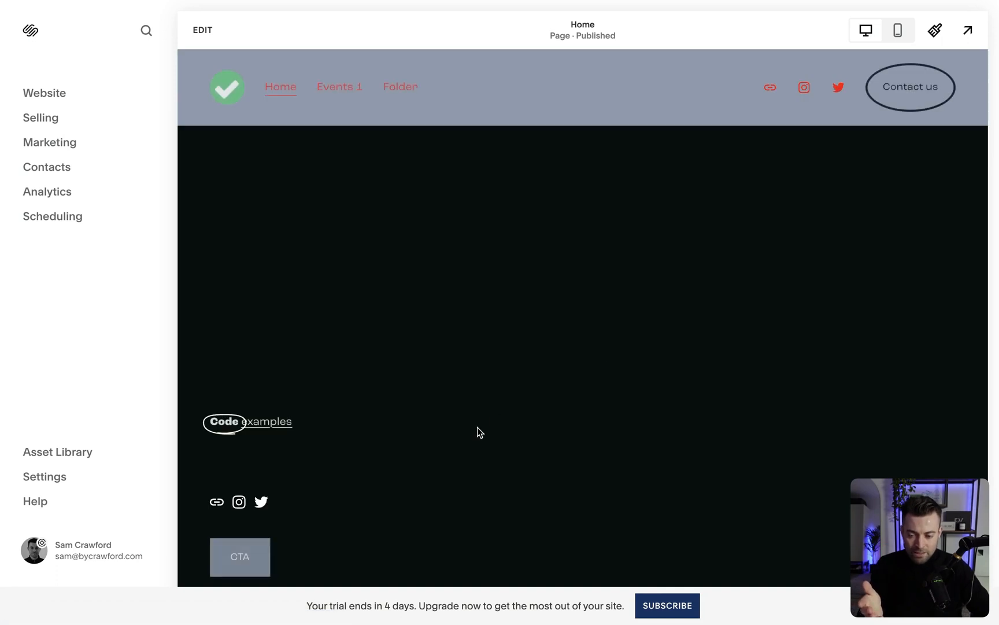
pyautogui.moveTo(370, 438)
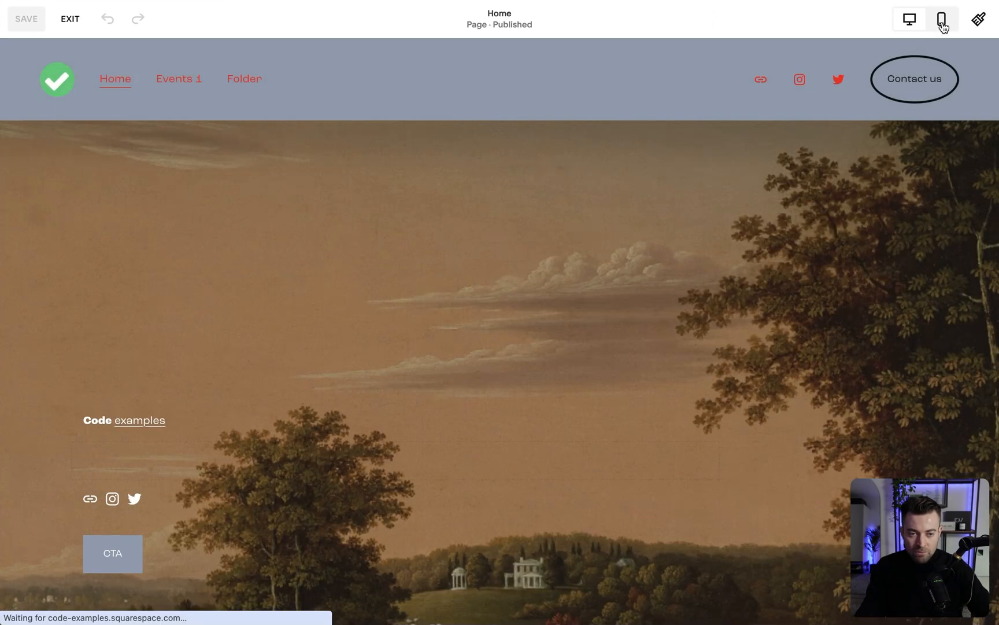
# Centre-align the Code examples text in mobile view and check it at desktop size.
pyautogui.click(941, 19)
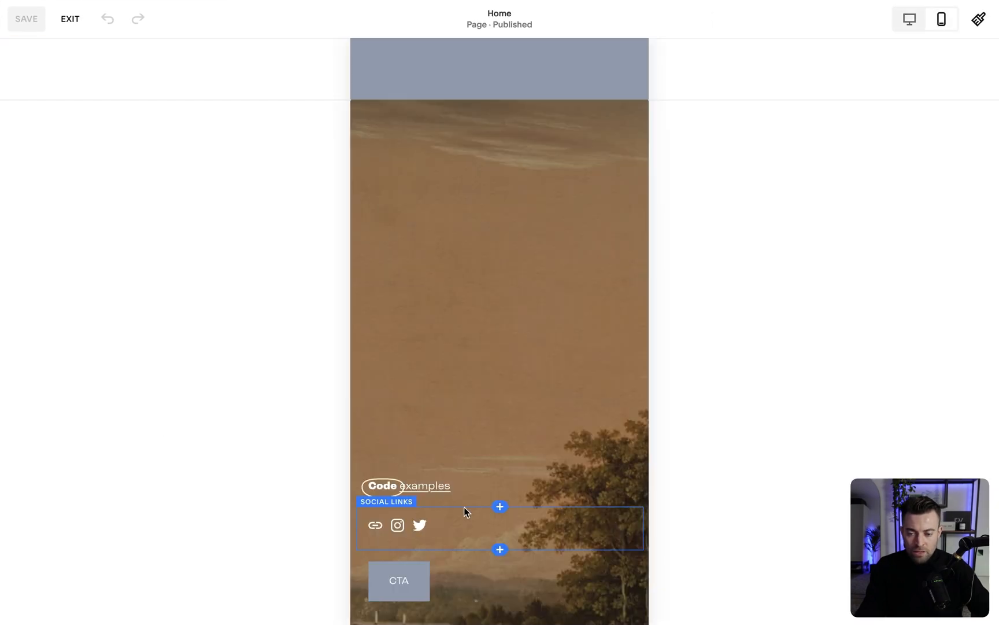
pyautogui.click(408, 486)
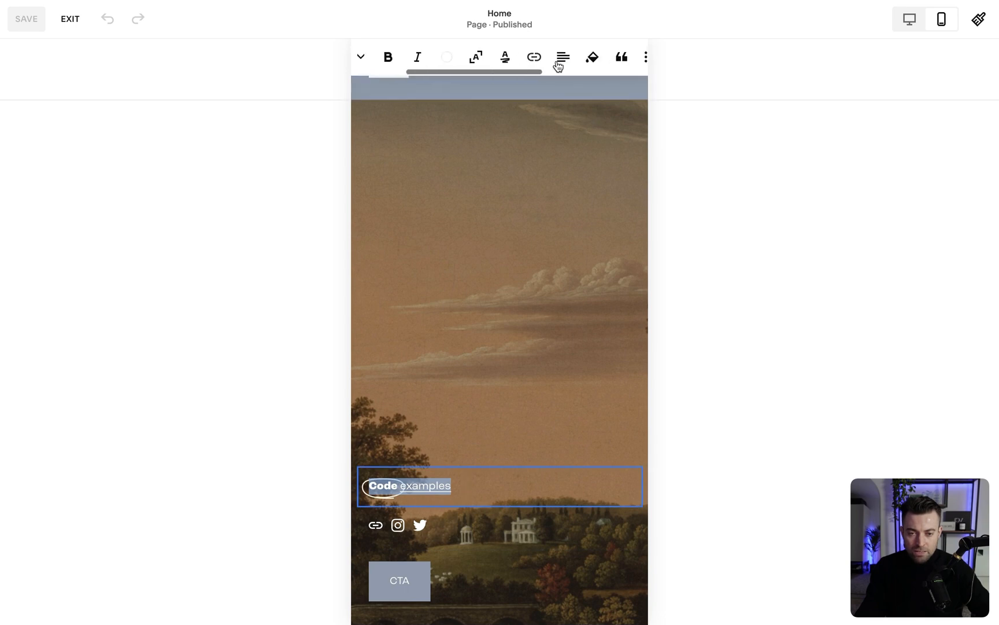
pyautogui.click(563, 57)
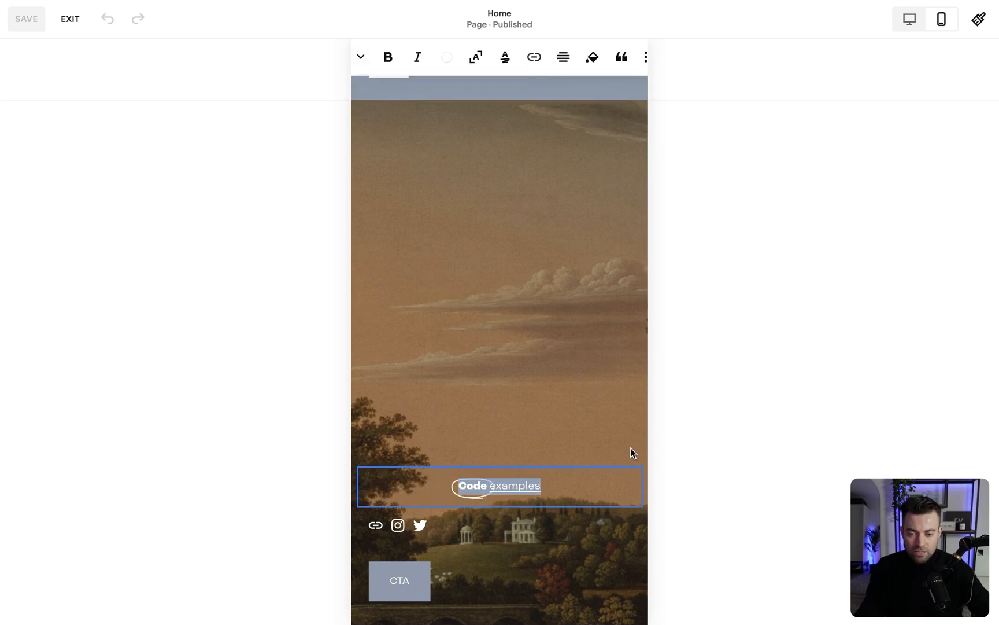
pyautogui.click(909, 19)
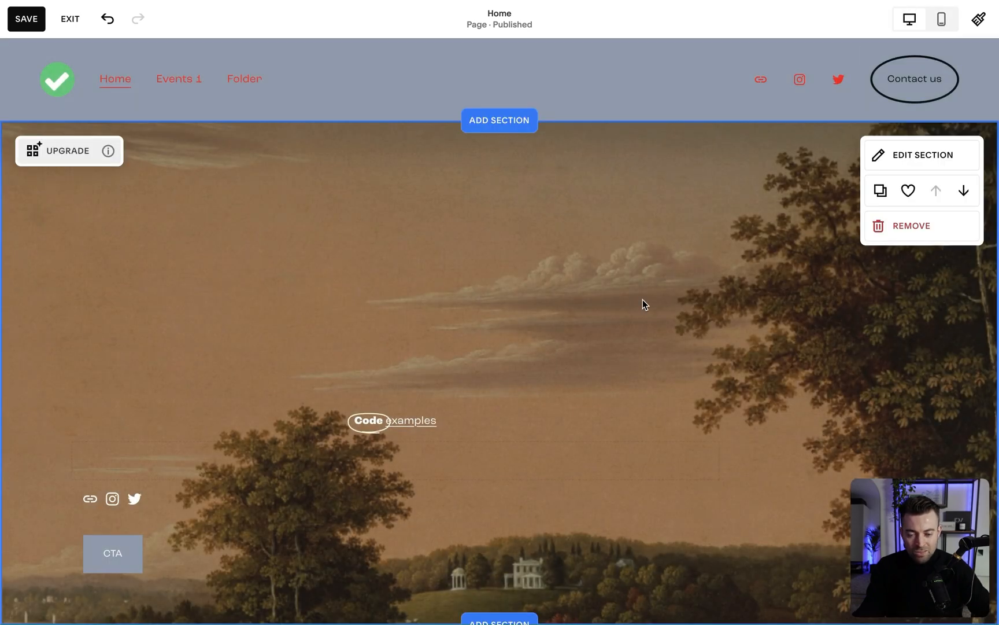
# Save the centred page changes and reselect the Code examples text.
pyautogui.click(392, 421)
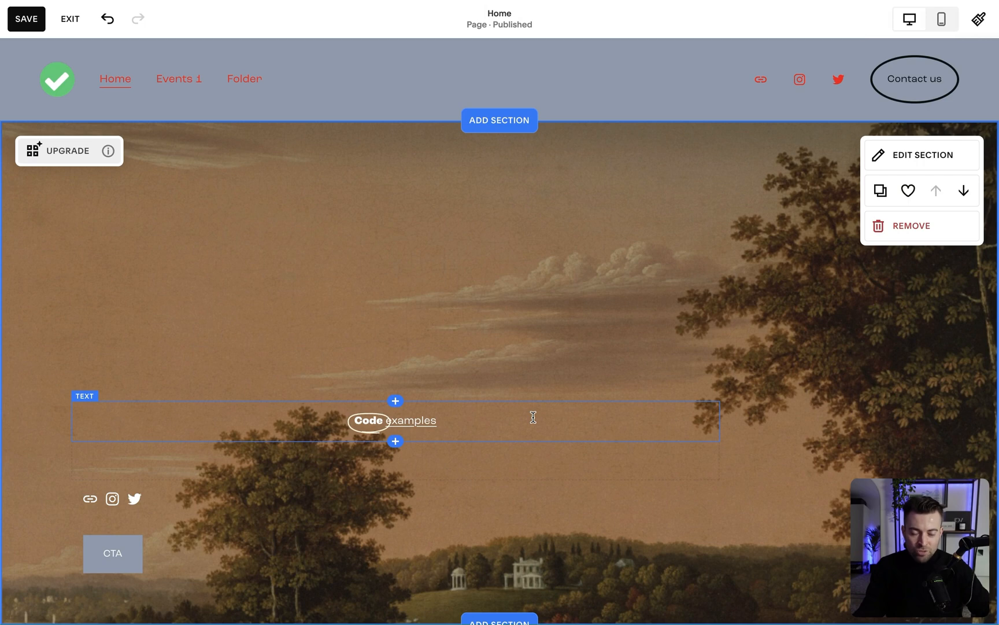
pyautogui.click(25, 18)
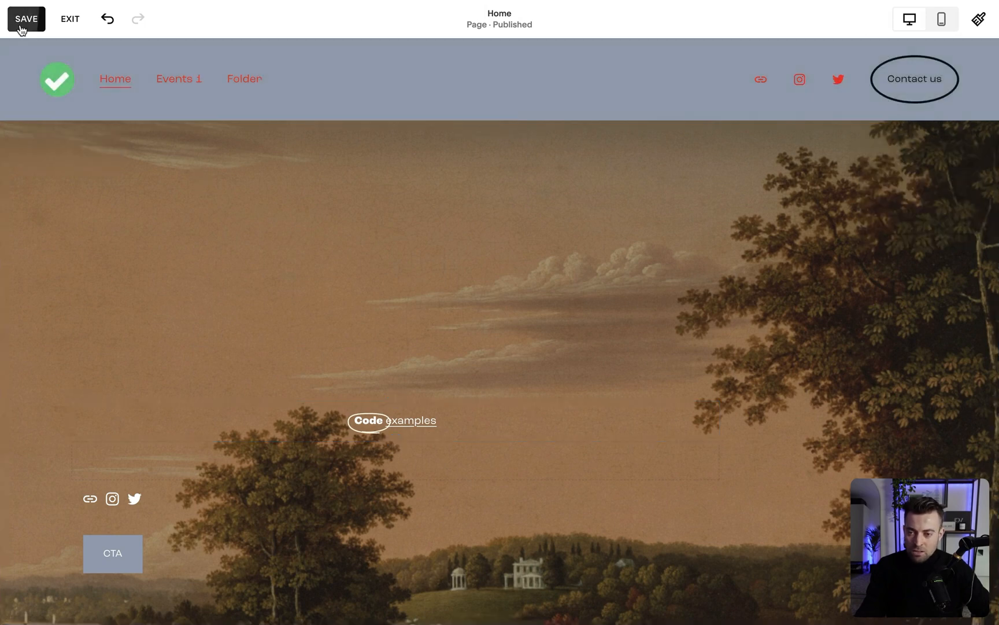
pyautogui.click(26, 19)
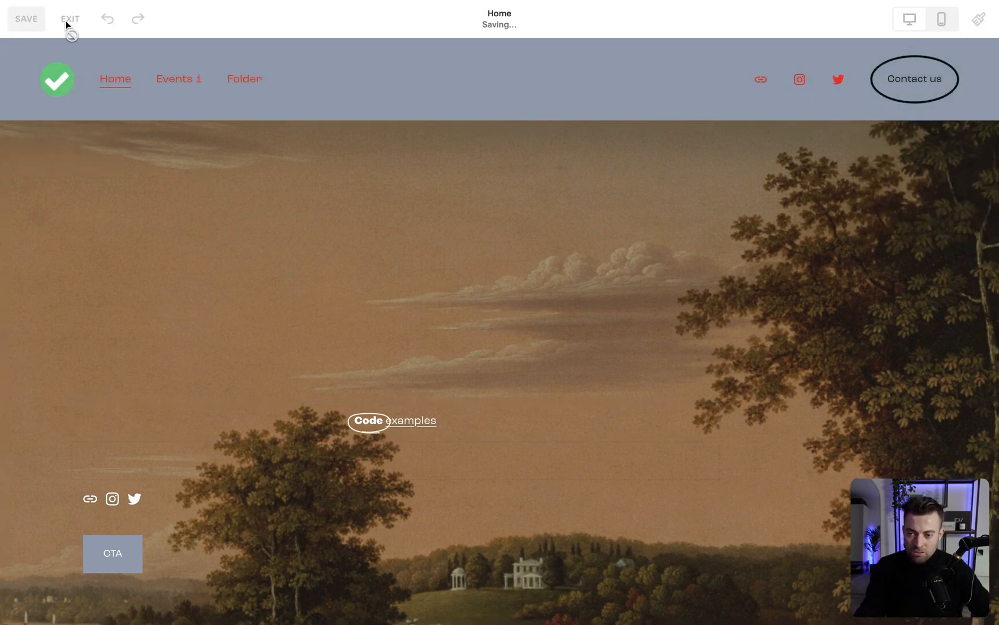
pyautogui.click(392, 420)
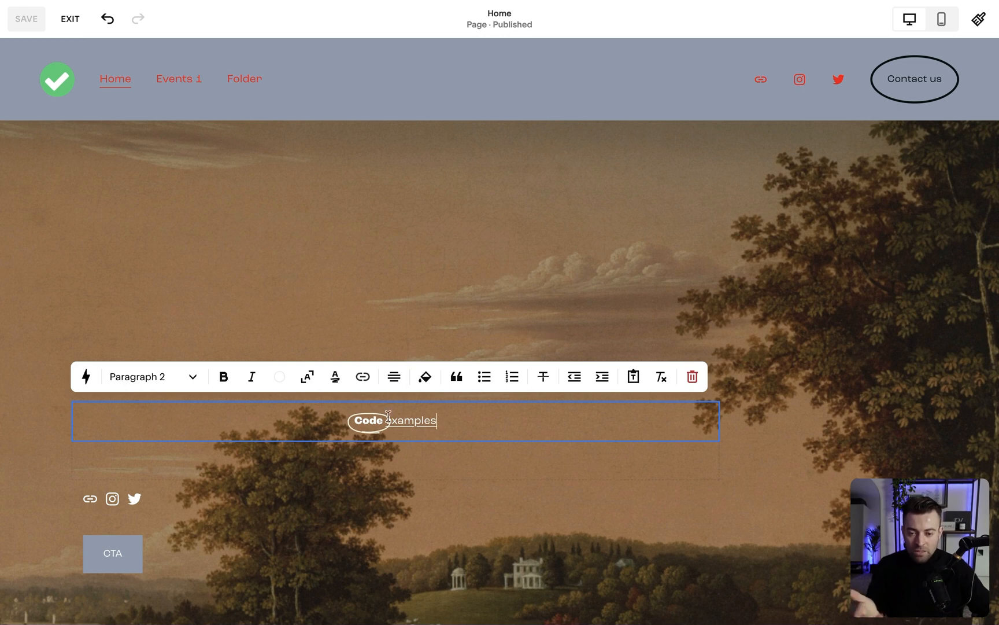
# Set the Code examples text back to left alignment and save.
pyautogui.click(422, 249)
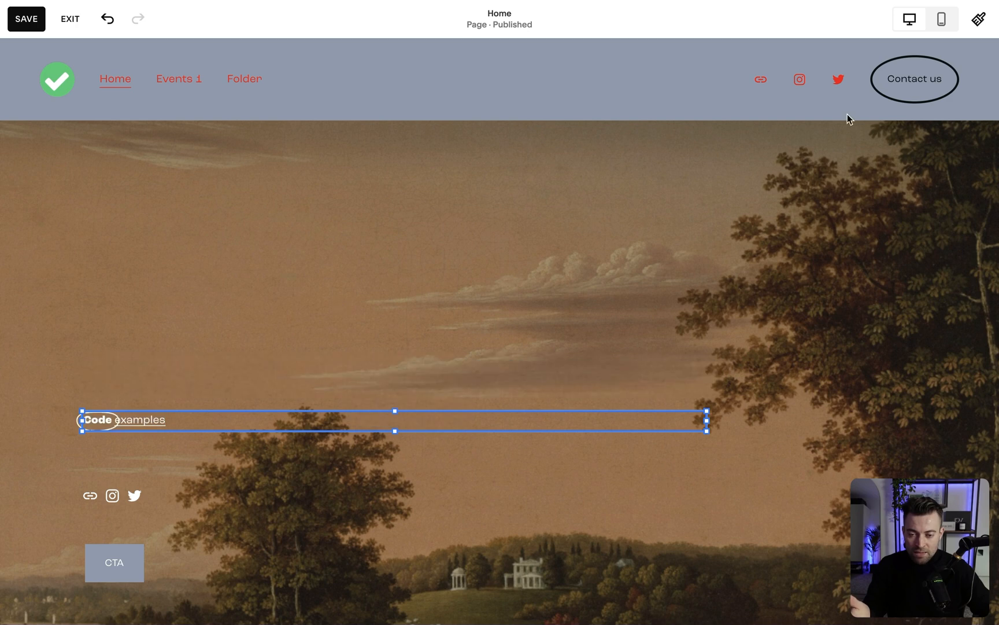
pyautogui.click(941, 19)
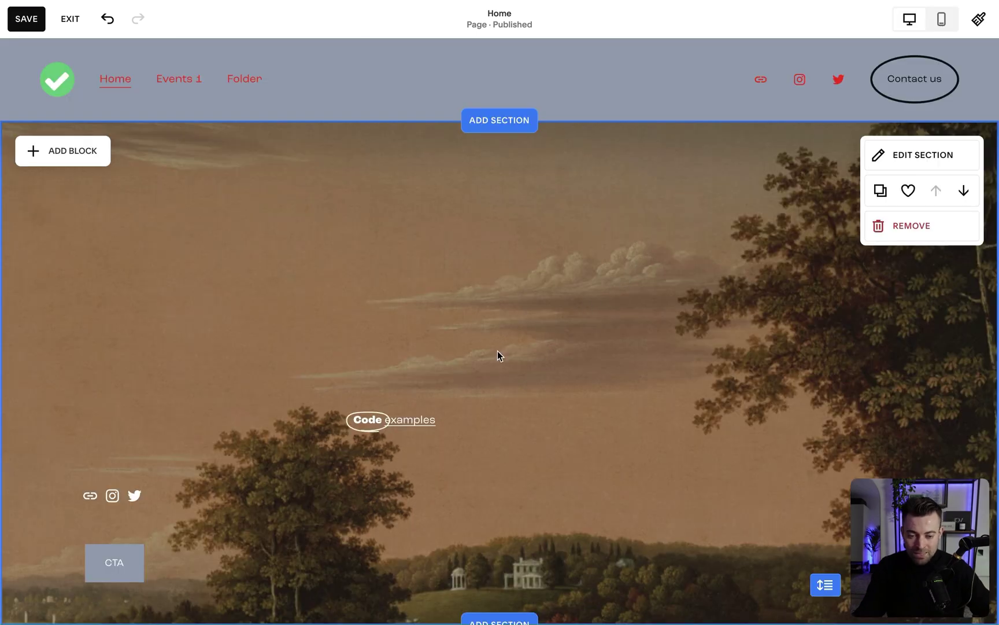
pyautogui.click(391, 420)
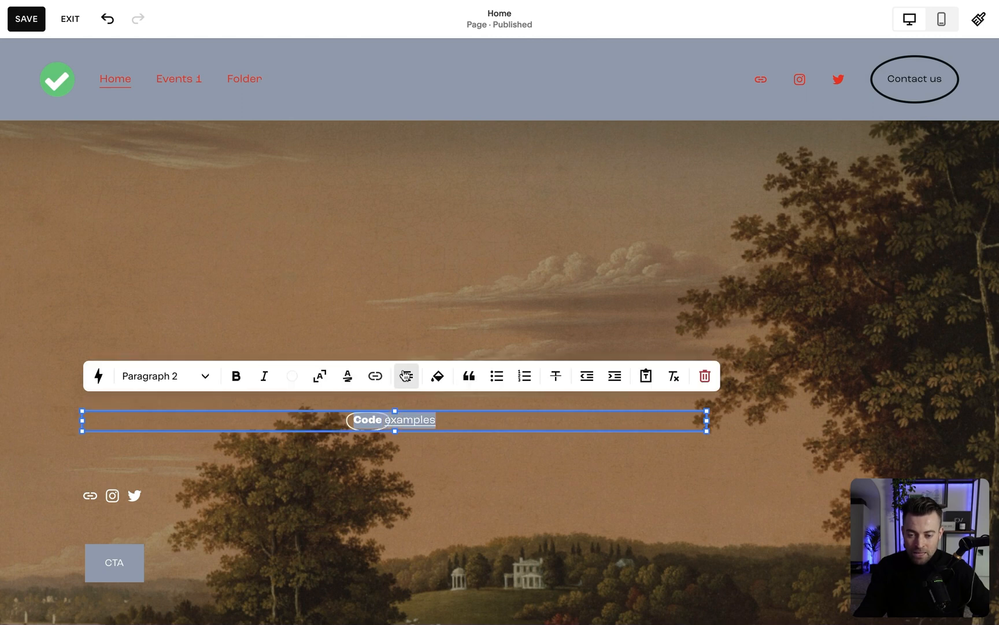
pyautogui.click(406, 376)
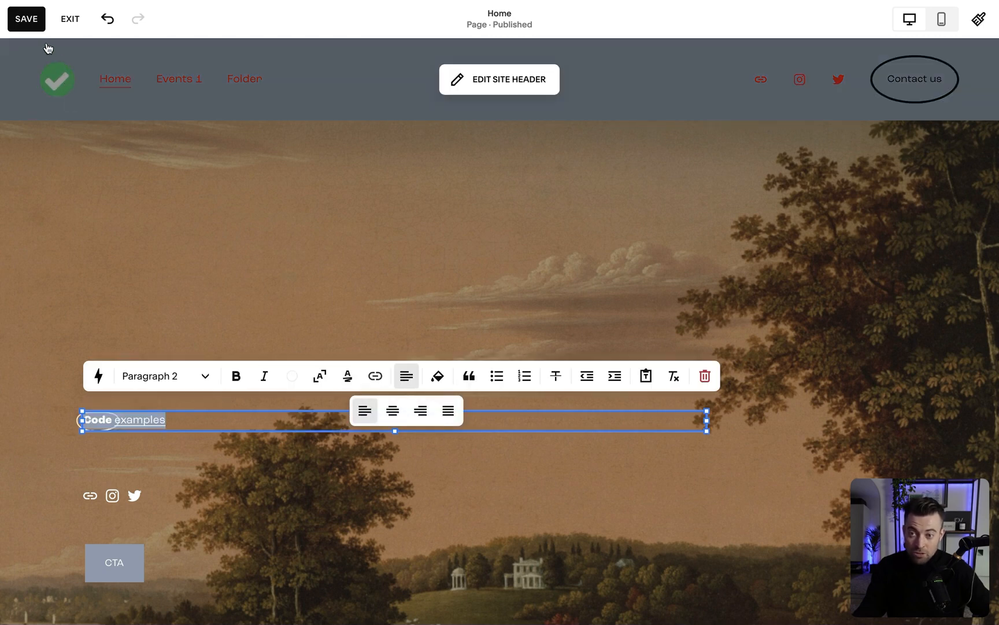
pyautogui.click(26, 19)
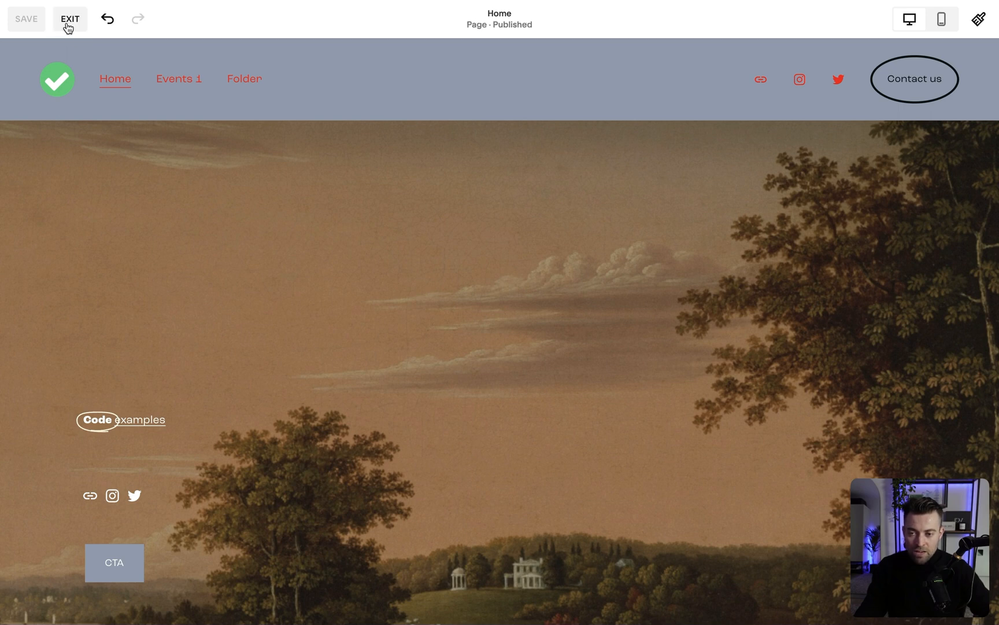
# Exit the page editor and go to the site's Custom CSS editor under Website Tools.
pyautogui.click(69, 18)
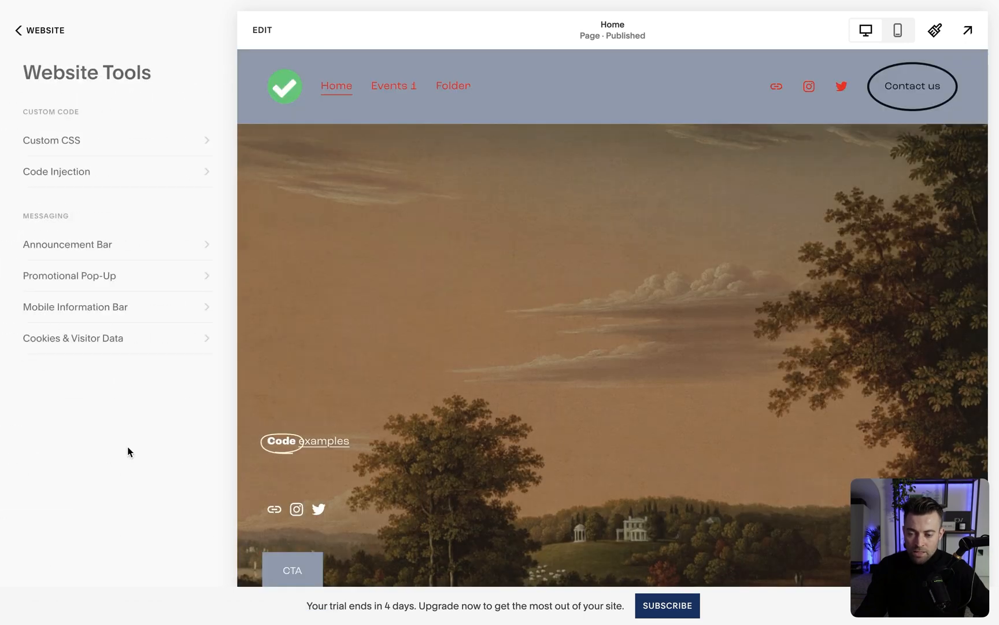
pyautogui.click(52, 140)
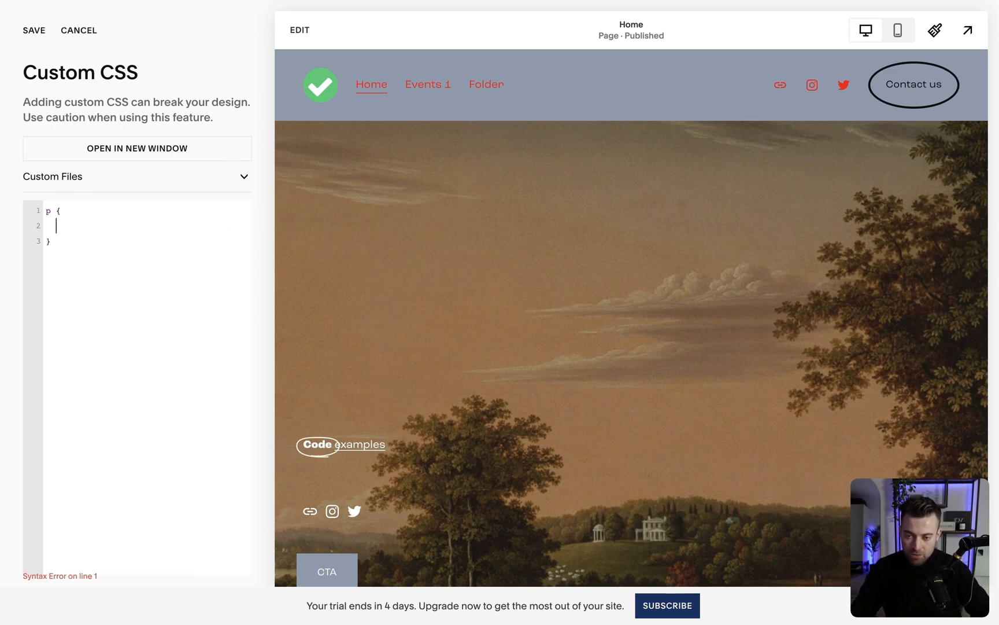
# Write a p rule with text-align: center !important, fix the typo, and save the CSS.
pyautogui.write('text-algin: center !impor')
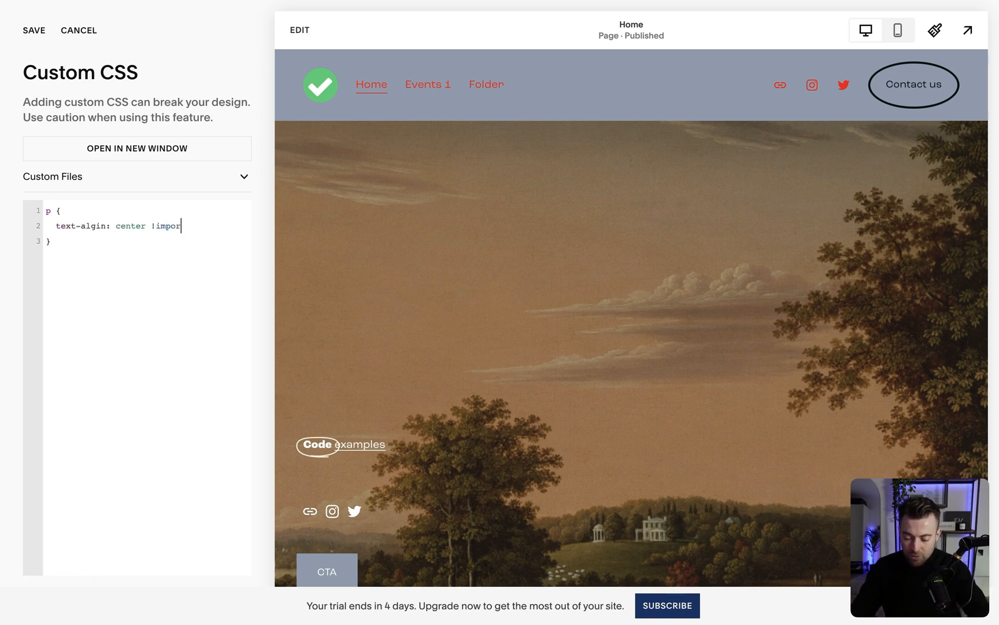
pyautogui.write('tant;')
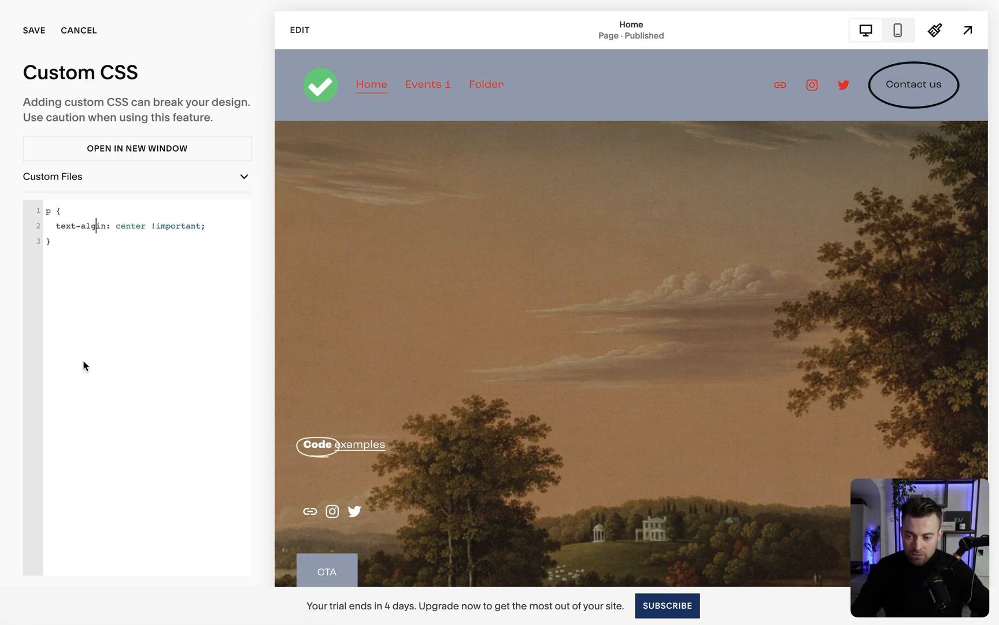
pyautogui.press('Enter')
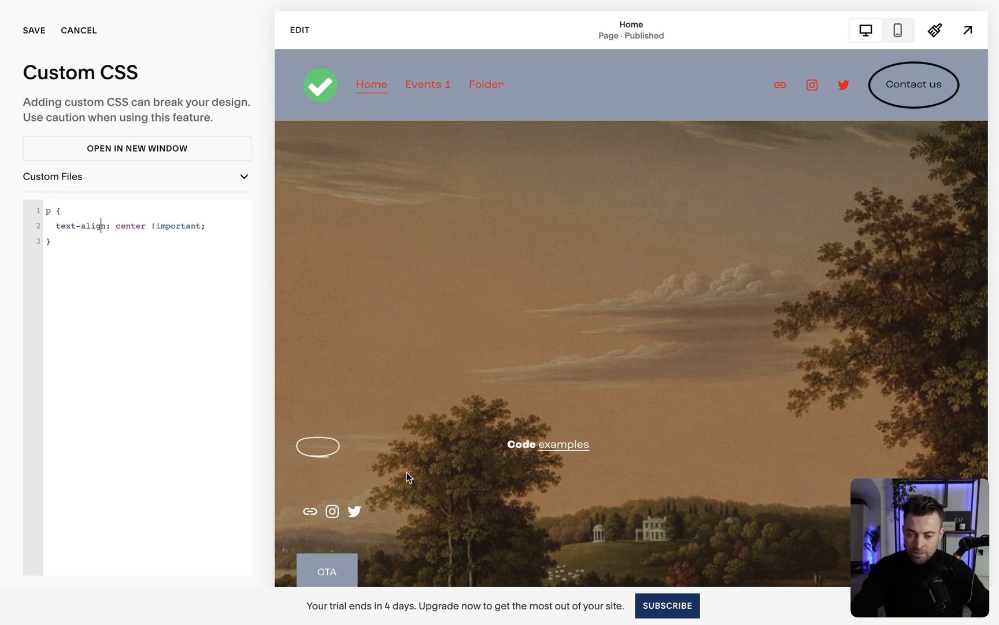
pyautogui.moveTo(319, 452)
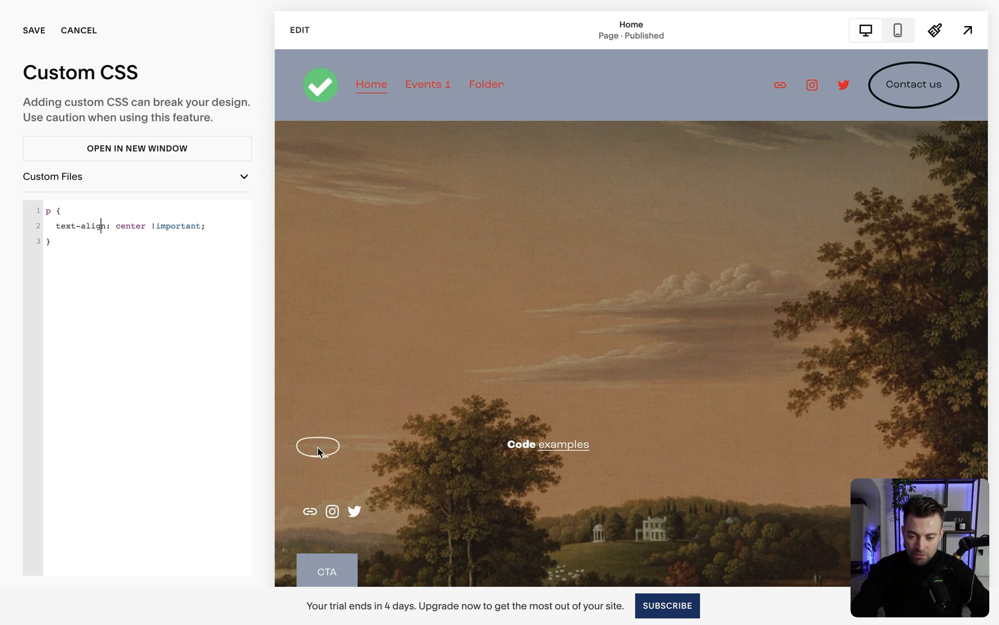
pyautogui.click(34, 30)
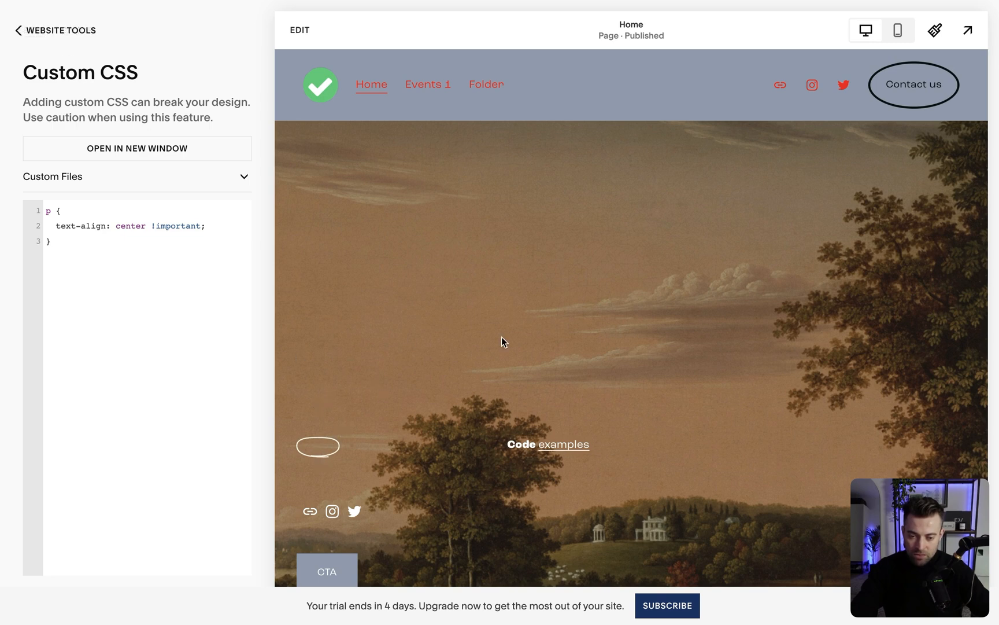
pyautogui.moveTo(465, 69)
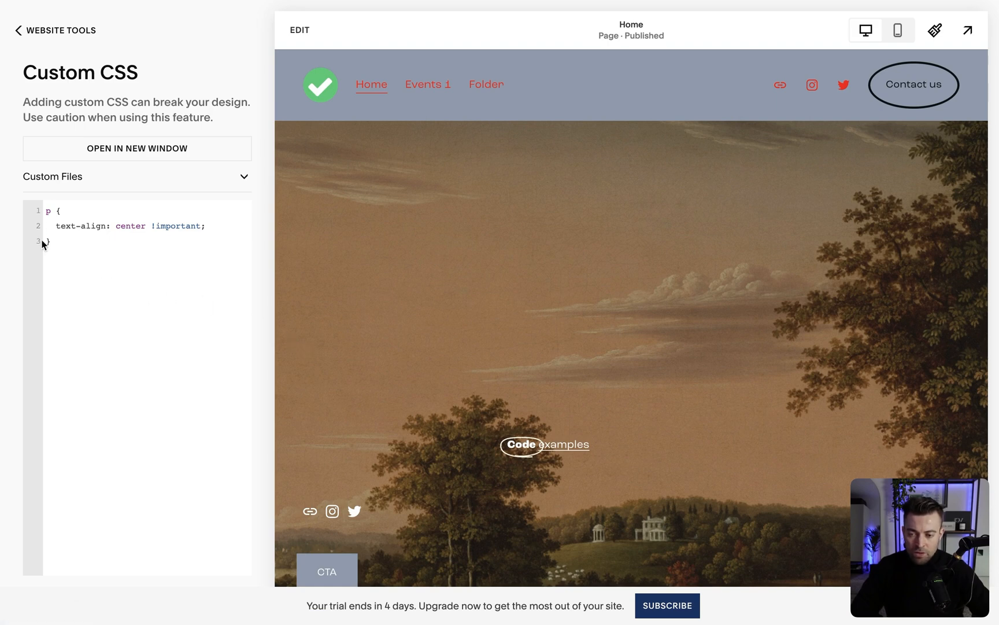
pyautogui.moveTo(448, 328)
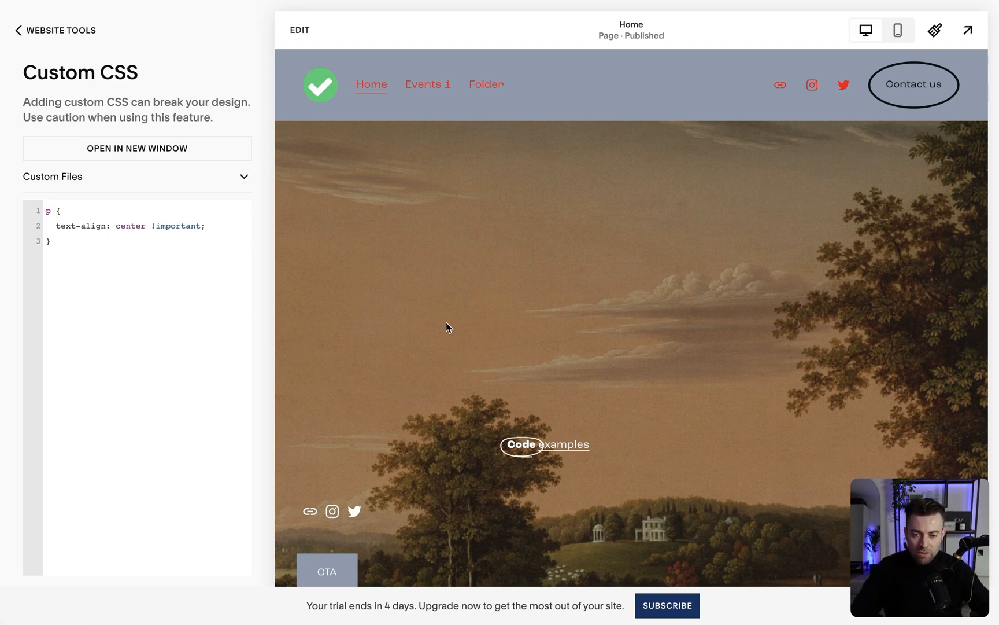
# Scroll the preview through the page to see paragraph text centred site-wide.
pyautogui.scroll(-3)
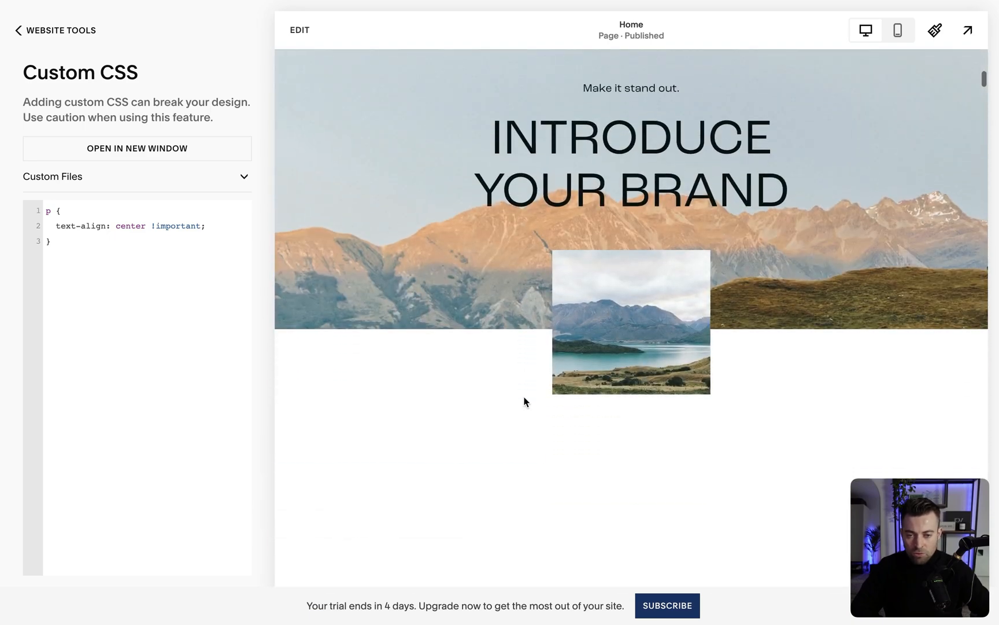
pyautogui.scroll(-3)
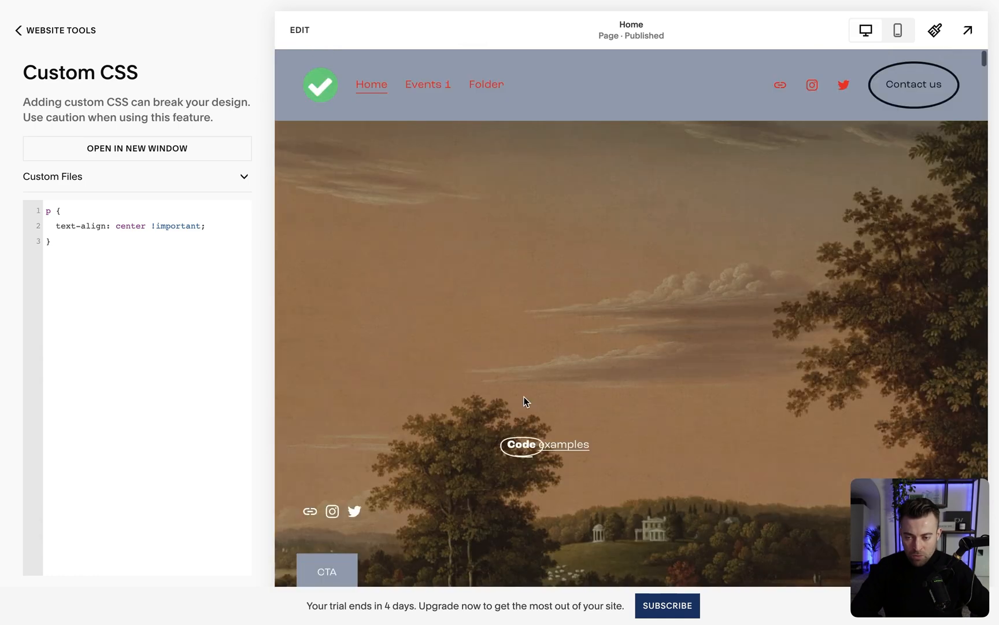
pyautogui.moveTo(111, 206)
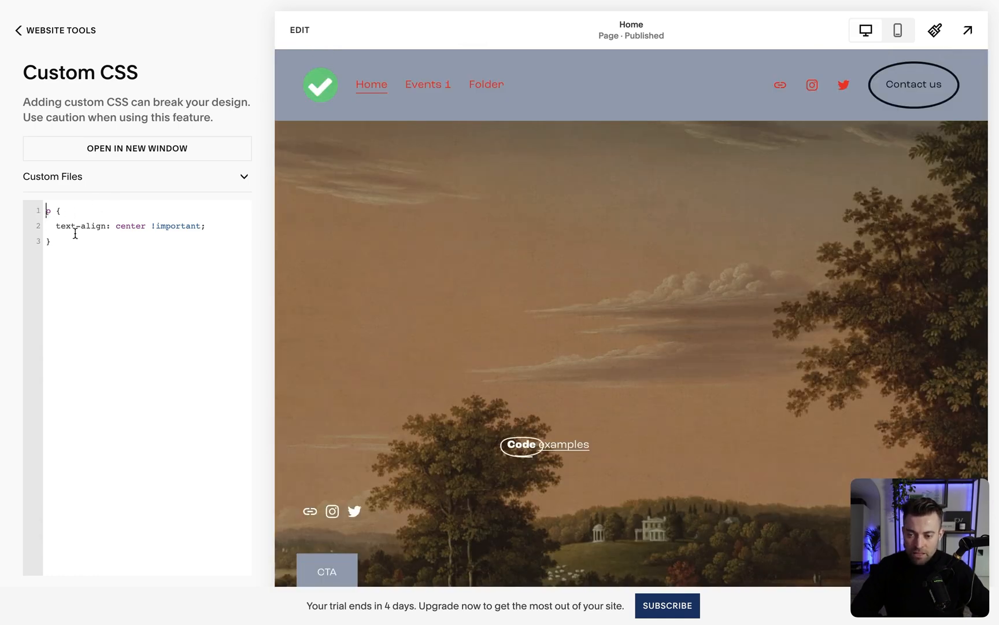
pyautogui.moveTo(144, 283)
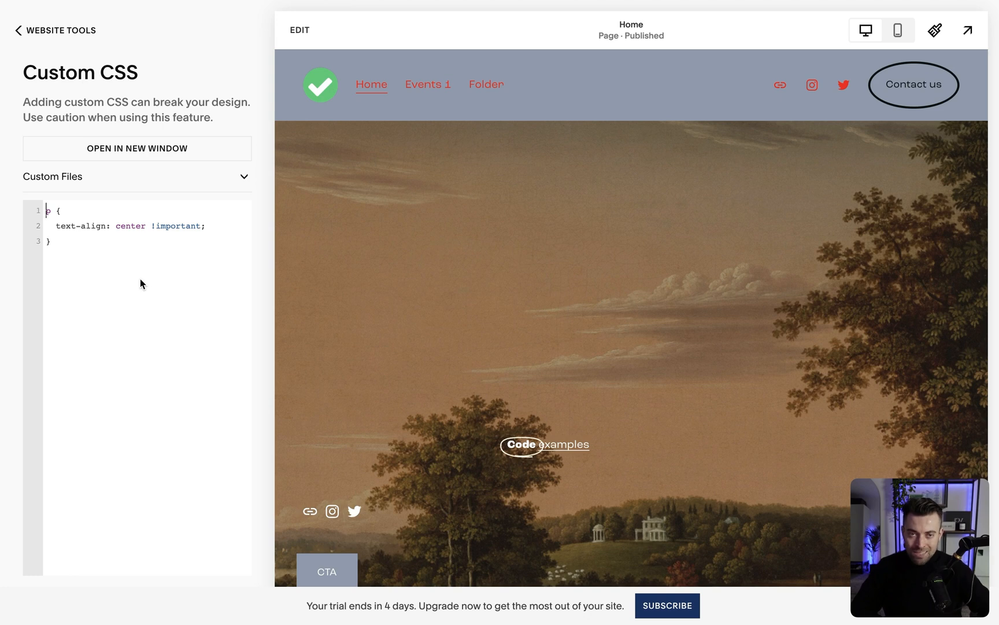
pyautogui.moveTo(522, 356)
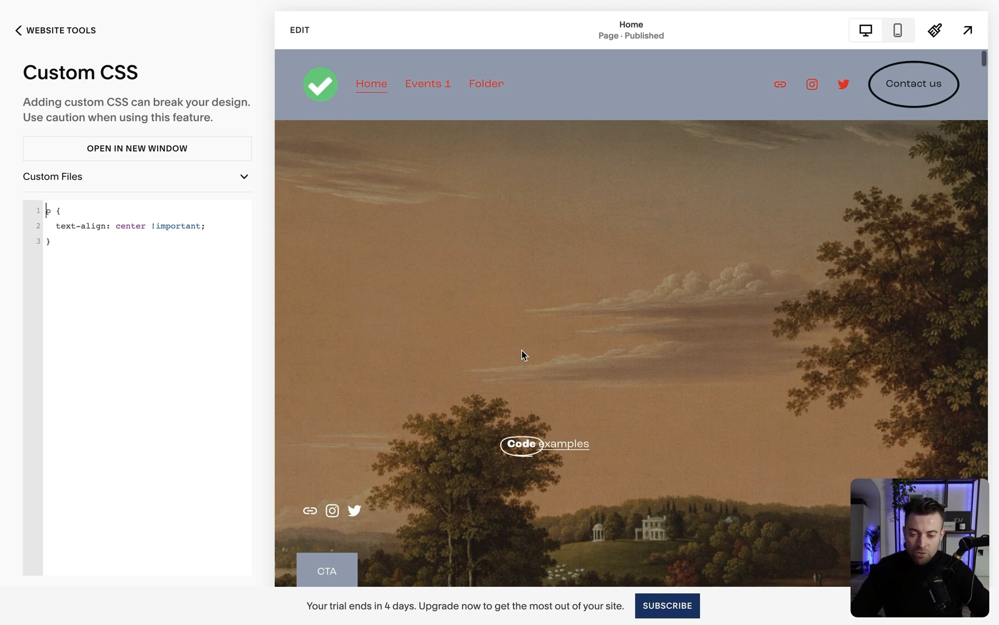
pyautogui.scroll(-3)
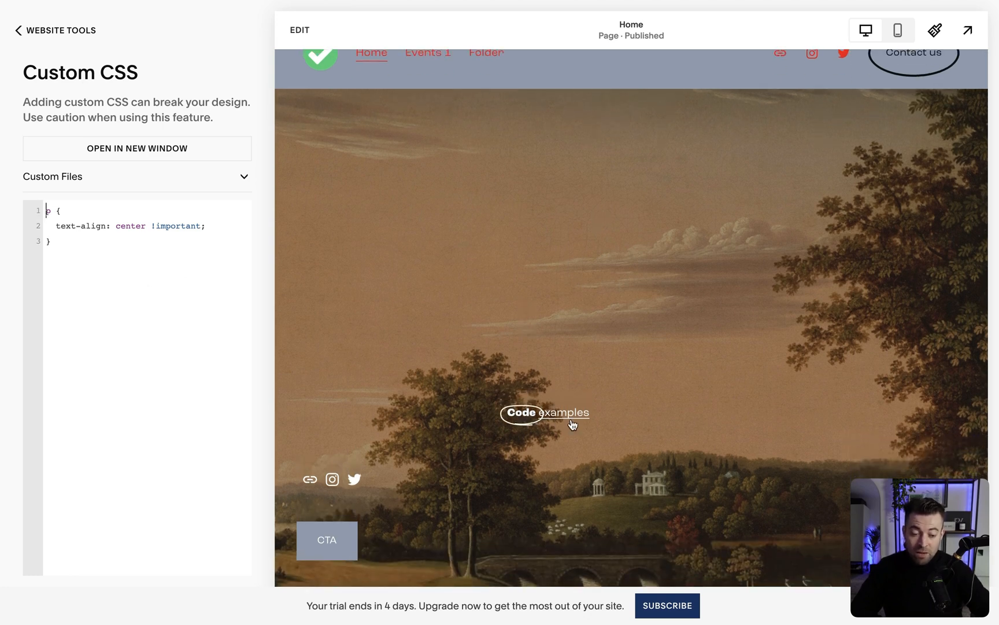
pyautogui.moveTo(341, 315)
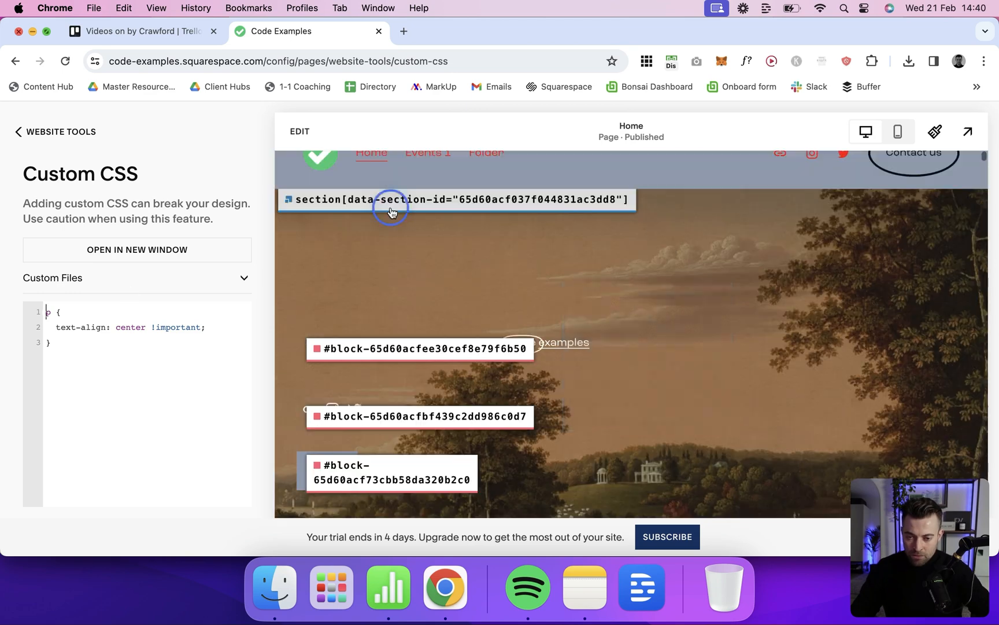
# Nest the p rule inside the hero section's data-section-id selector and save.
pyautogui.click(45, 313)
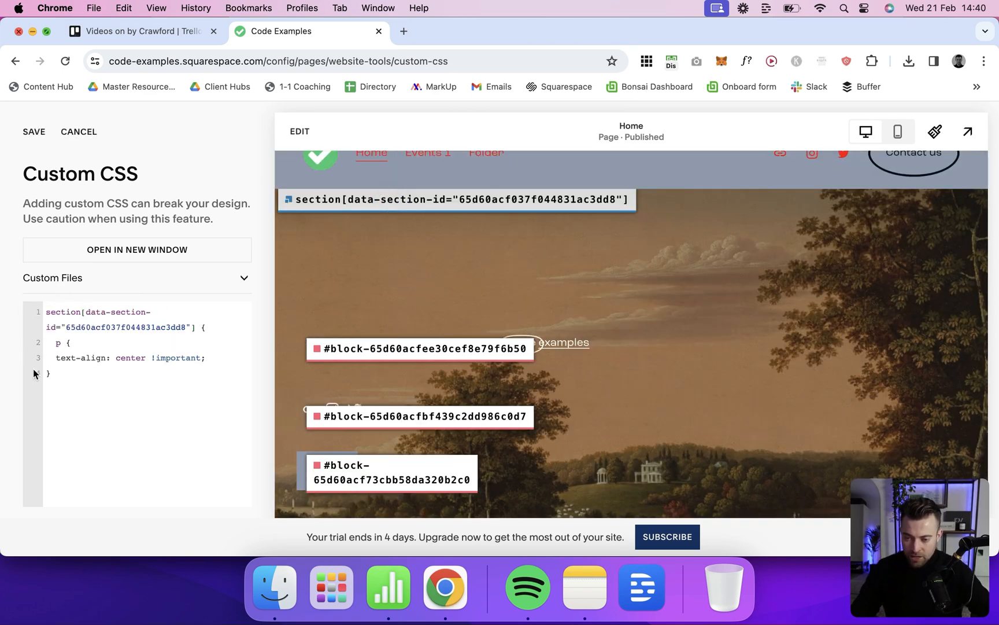
pyautogui.write('}')
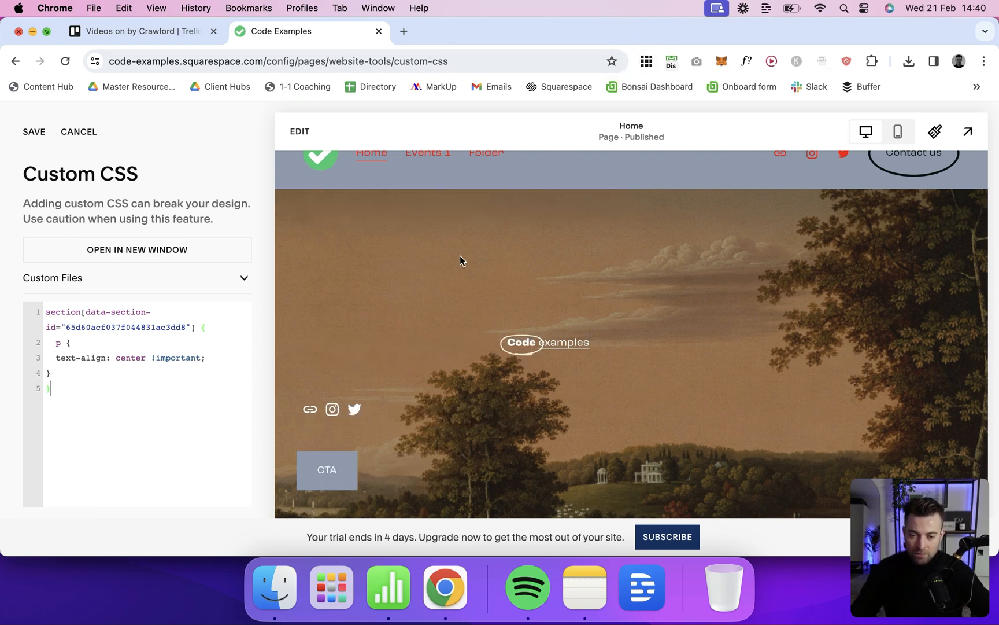
pyautogui.moveTo(475, 232)
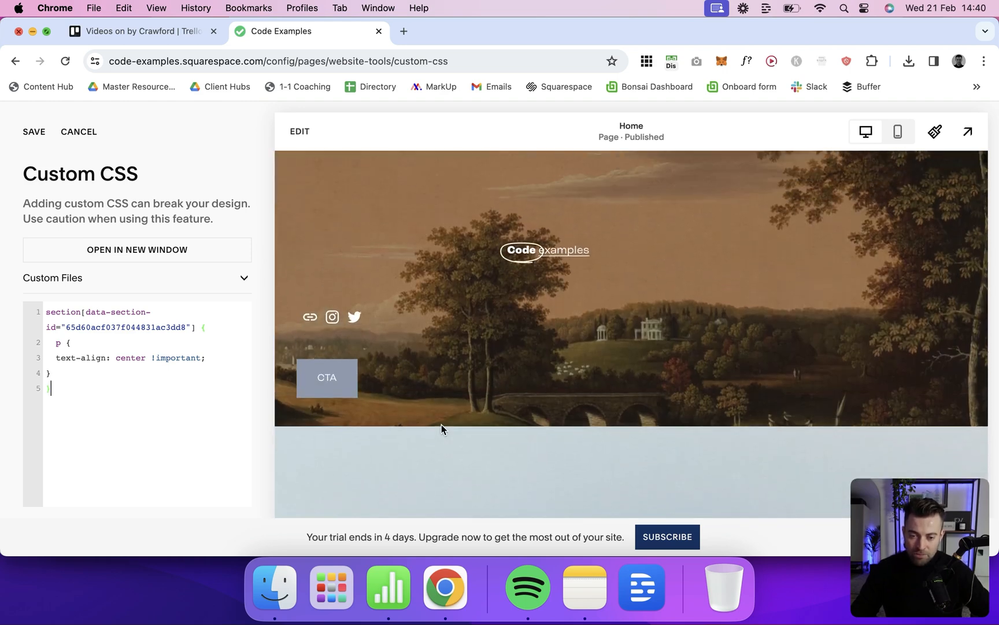
pyautogui.click(33, 131)
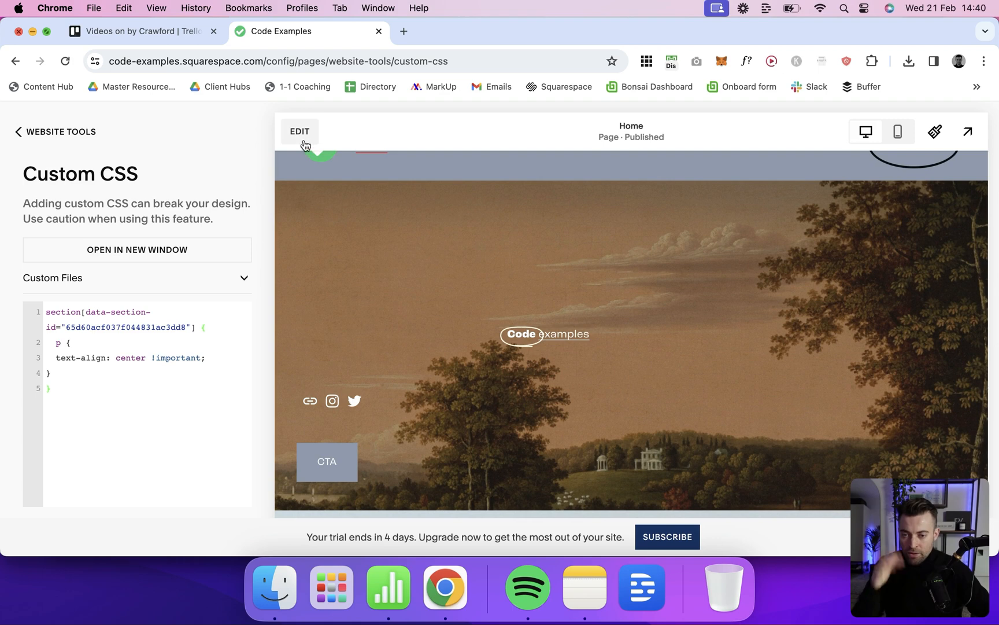
pyautogui.click(300, 130)
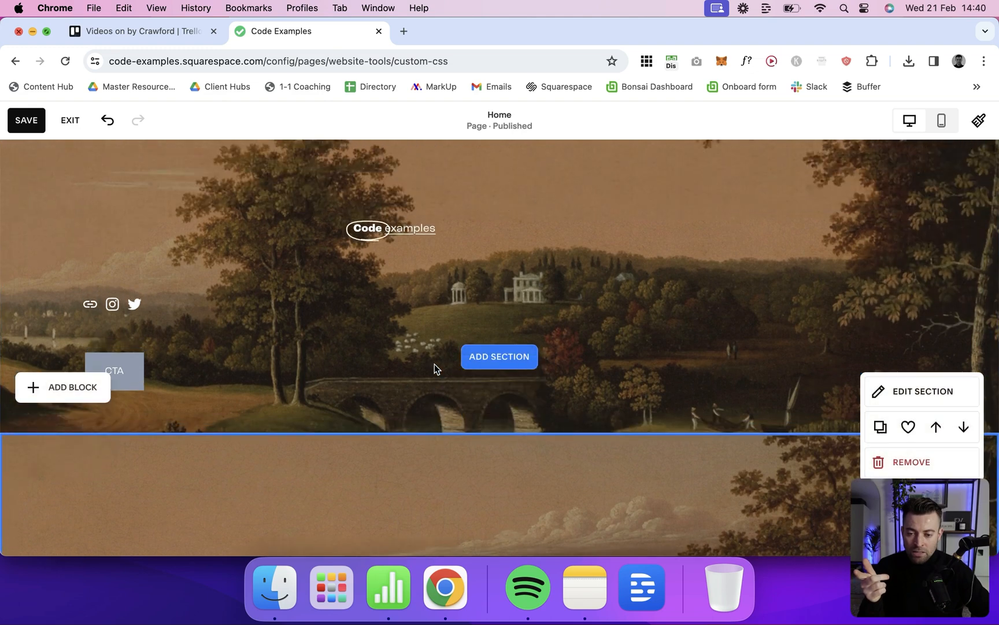
pyautogui.click(391, 229)
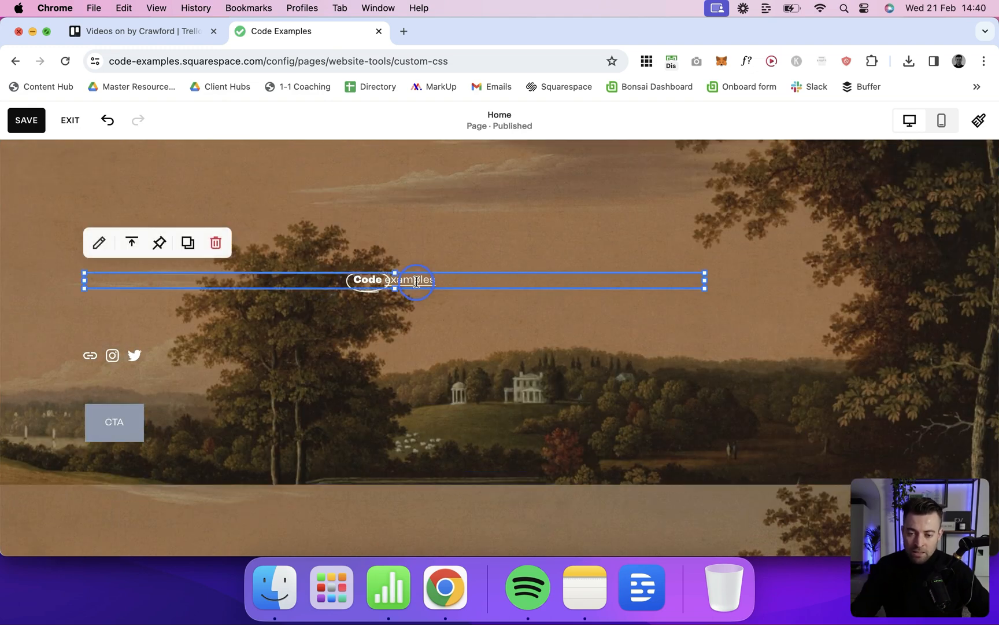
pyautogui.doubleClick(414, 279)
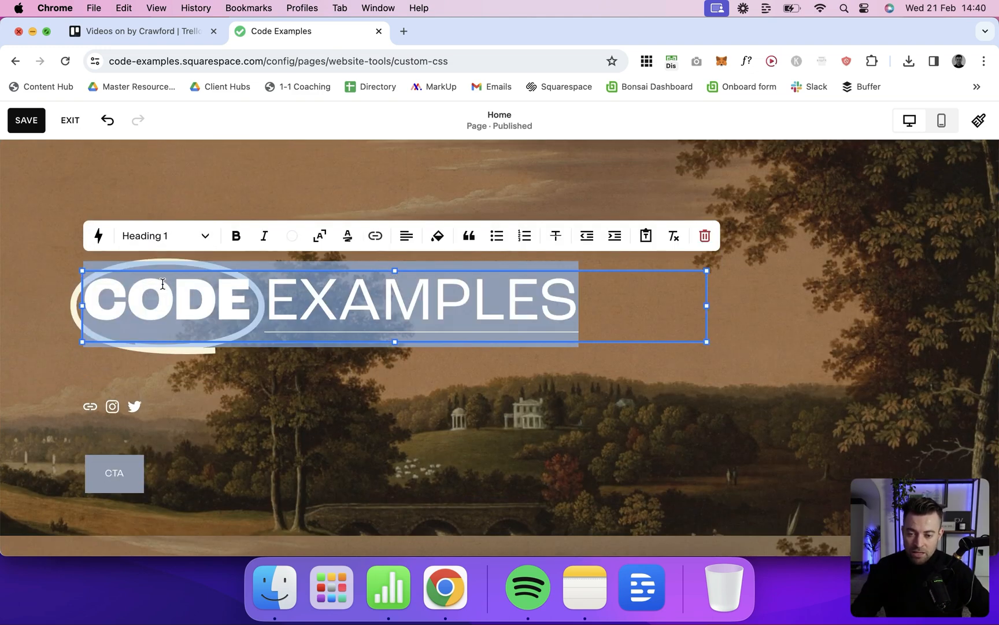
pyautogui.click(444, 362)
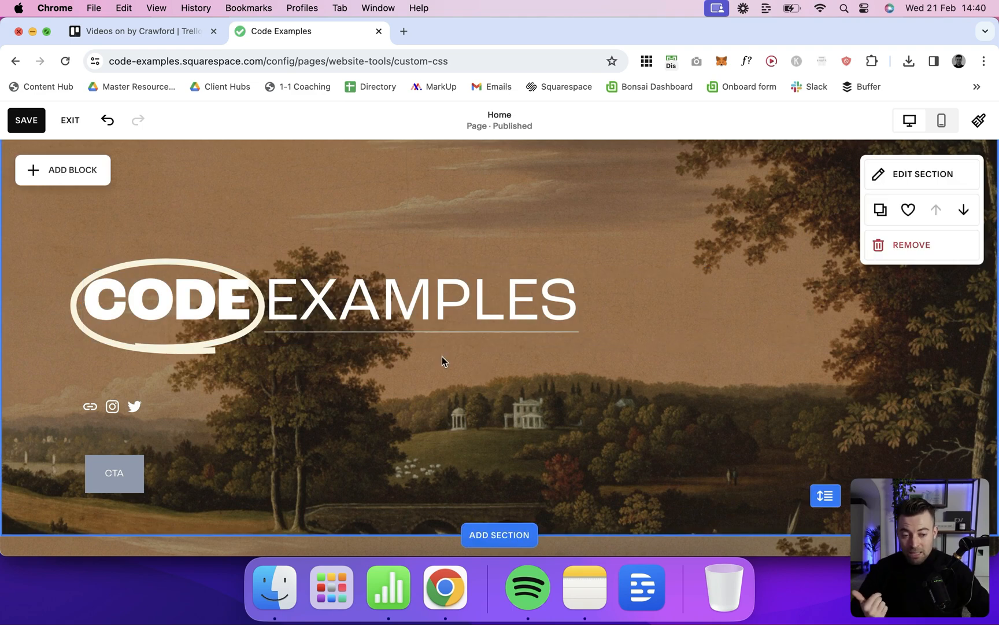
pyautogui.click(25, 120)
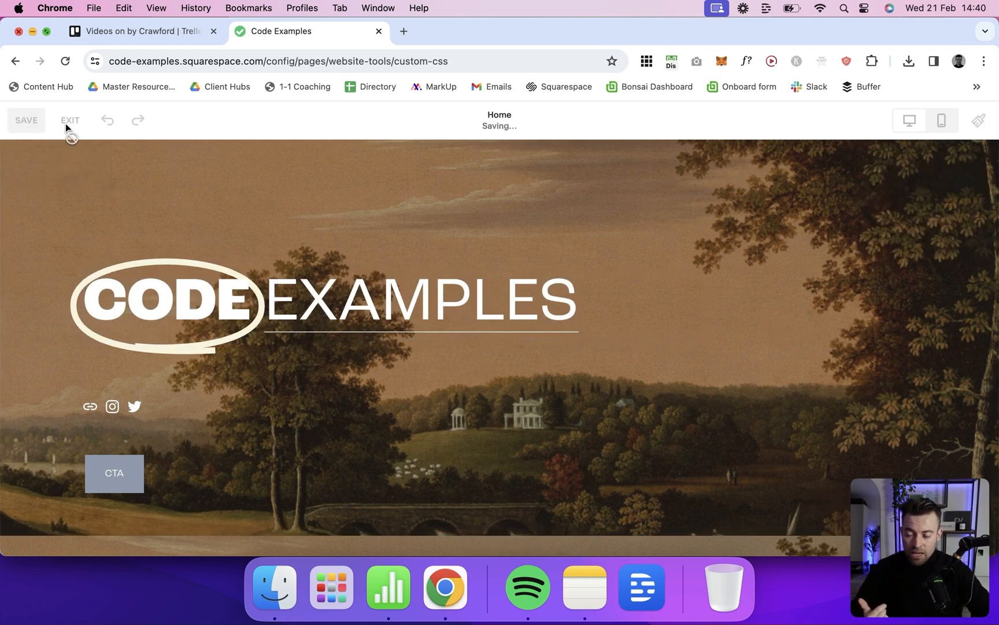
pyautogui.click(69, 120)
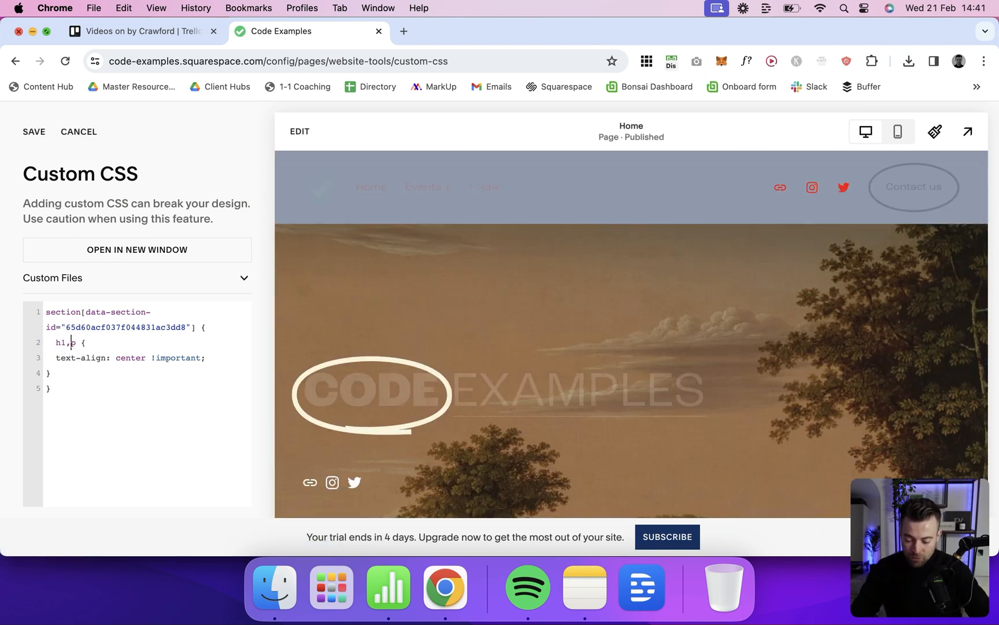
# Extend the section rule's selector to h1, h2, h3, h4, p.
pyautogui.write(', h2, h3, h4')
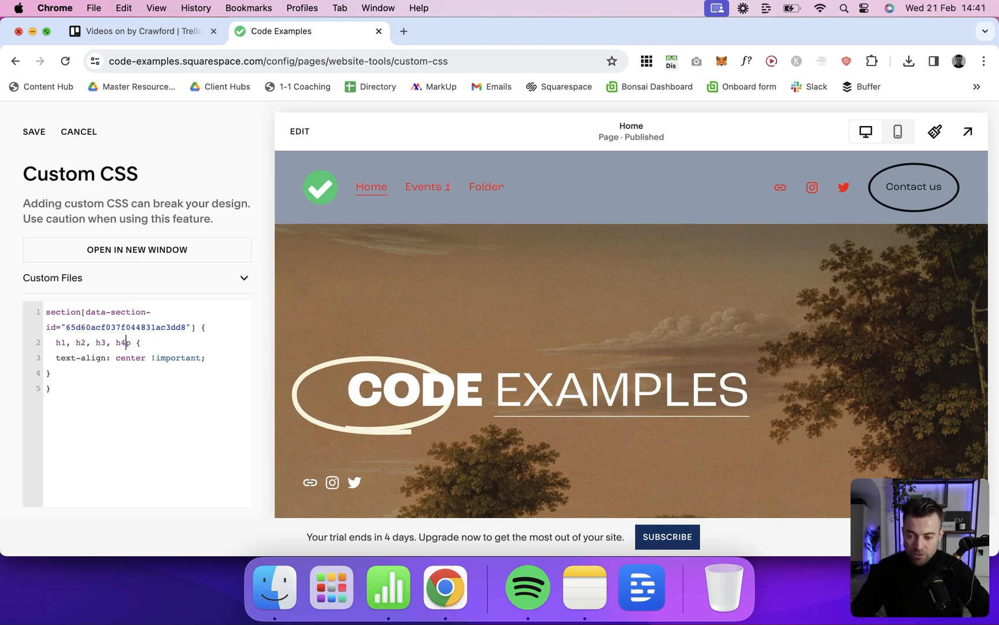
pyautogui.scroll(-3)
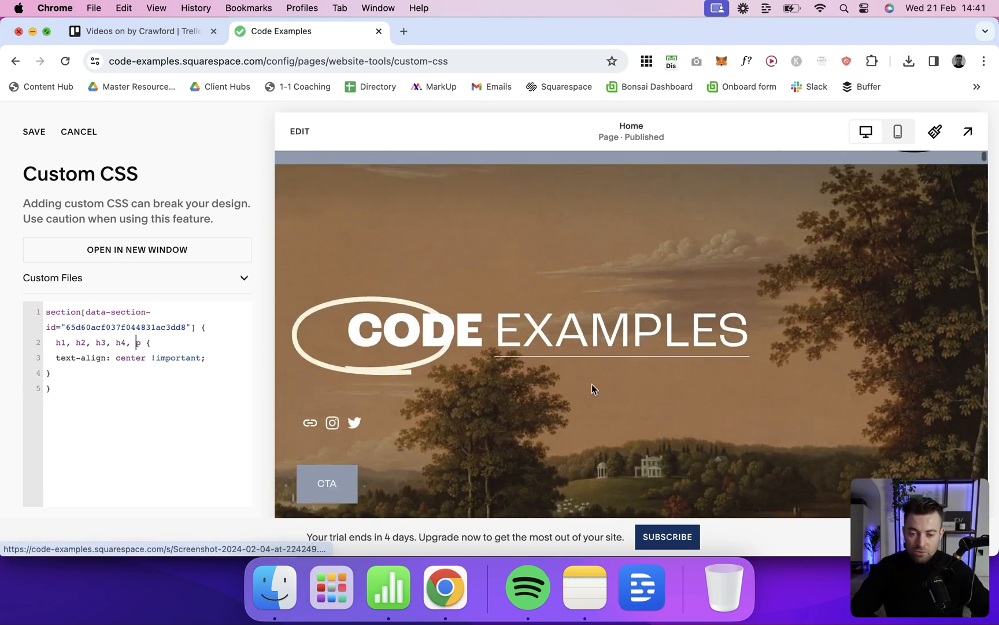
pyautogui.moveTo(392, 346)
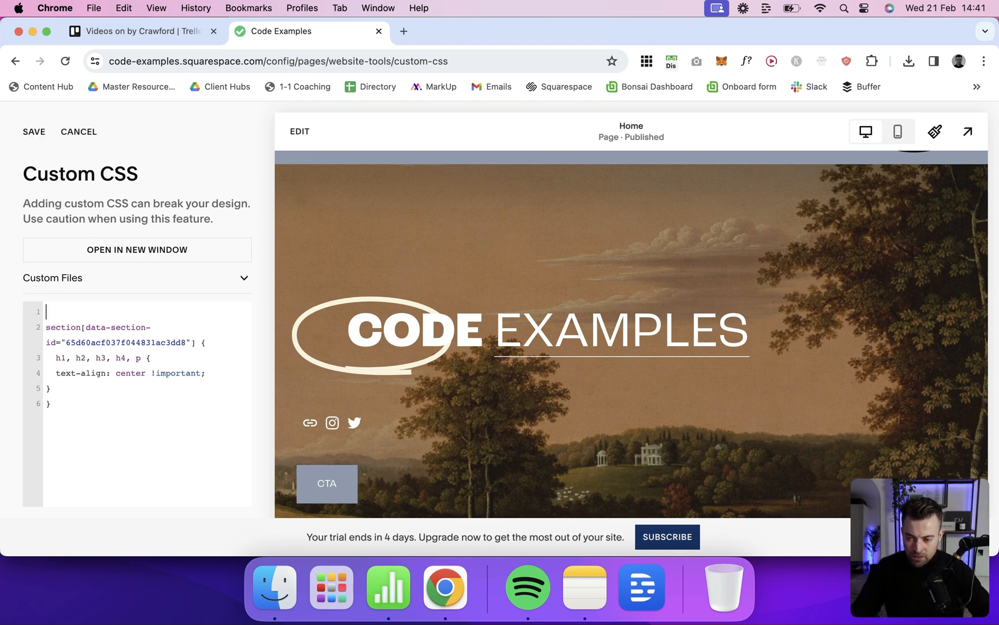
pyautogui.write('@media screen and (max-width: 640px) {')
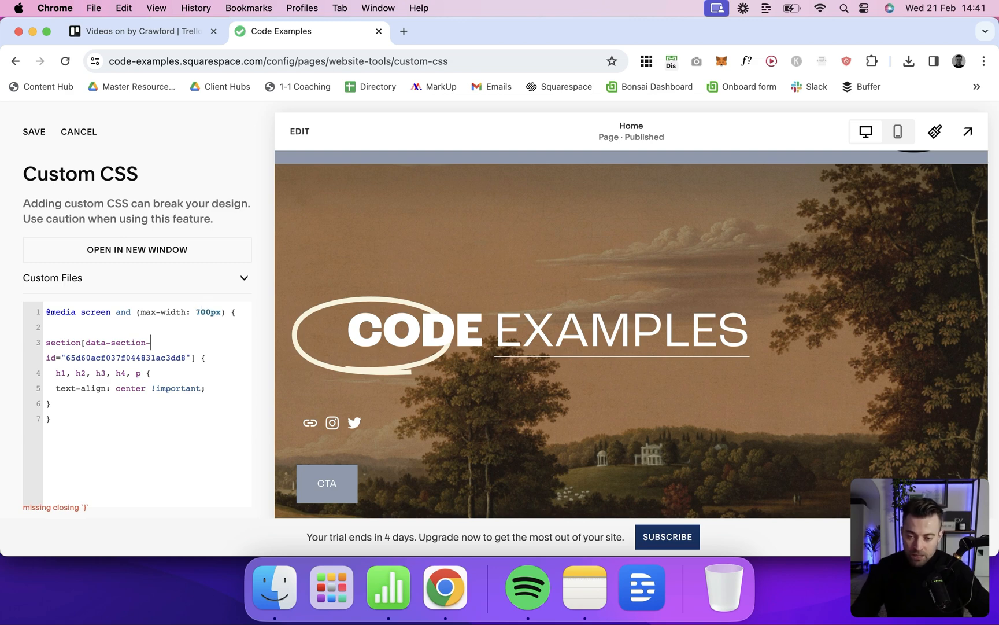
pyautogui.write('}')
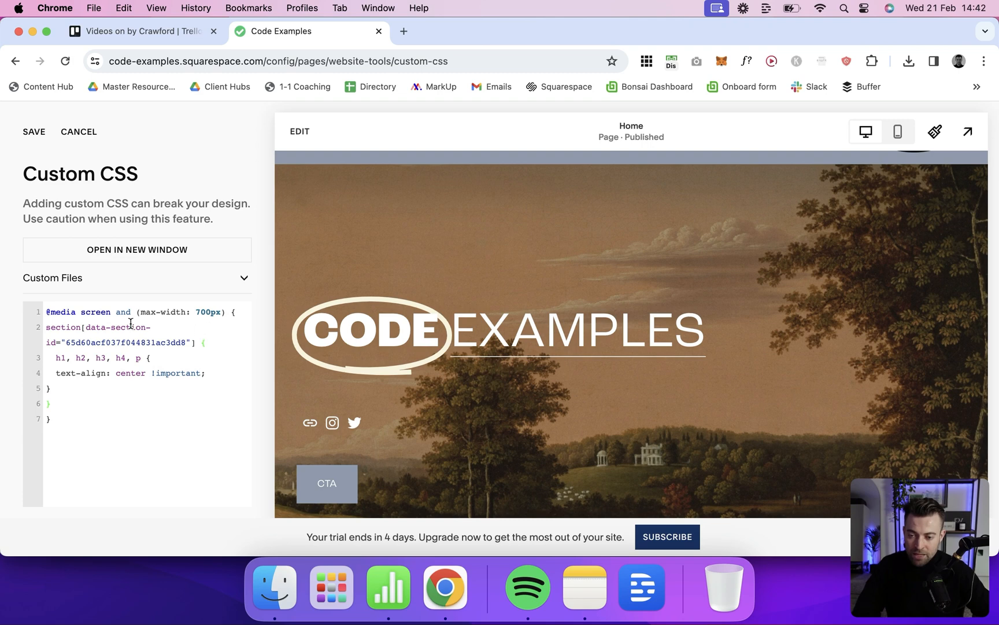
pyautogui.moveTo(381, 295)
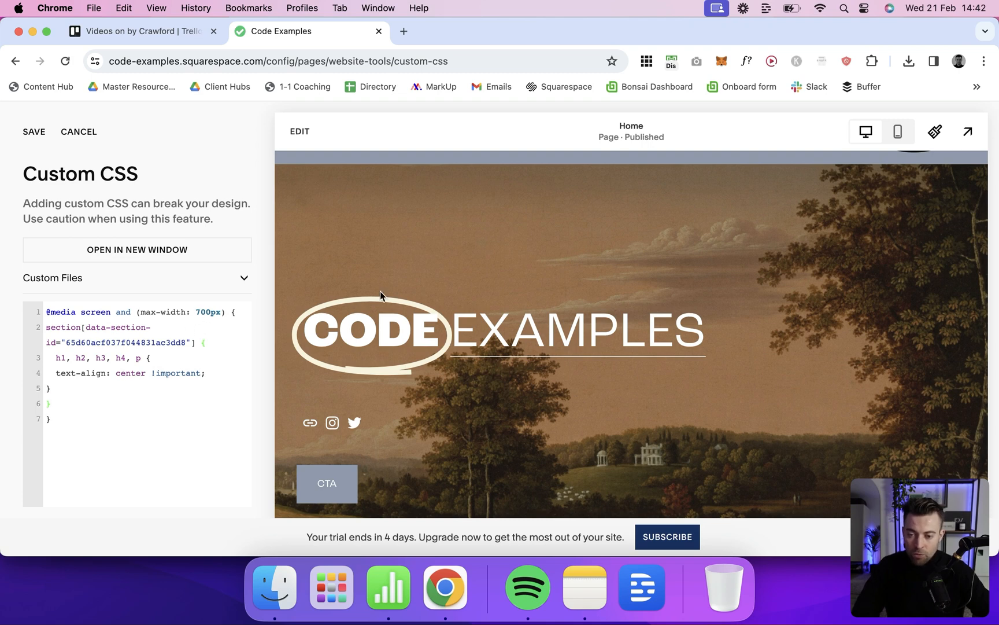
# Add a second section's data-section-id to the media-query selector and confirm centered text in mobile preview.
pyautogui.click(898, 131)
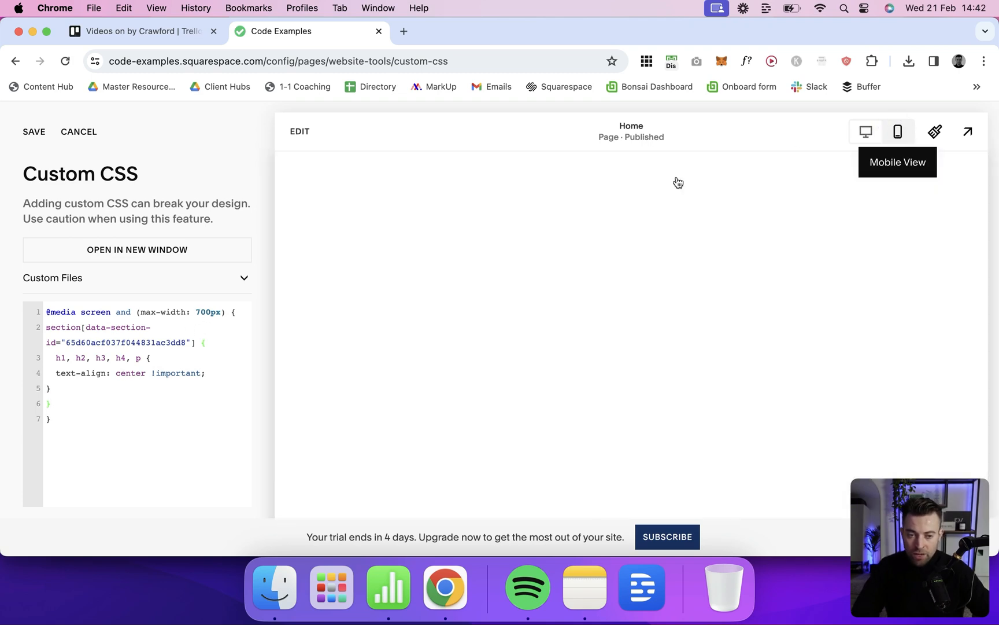
pyautogui.click(898, 132)
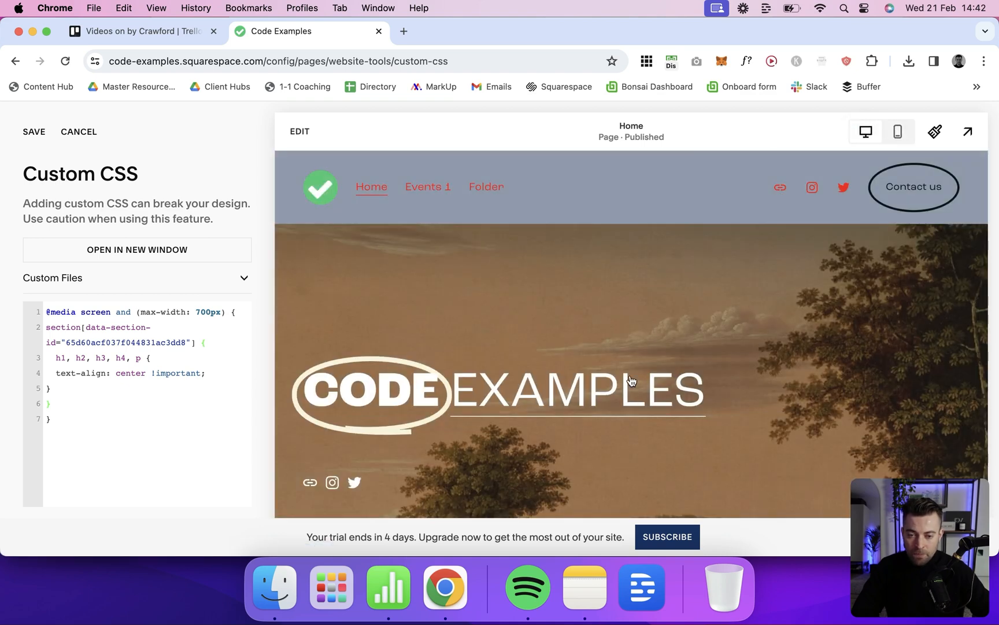
pyautogui.moveTo(603, 321)
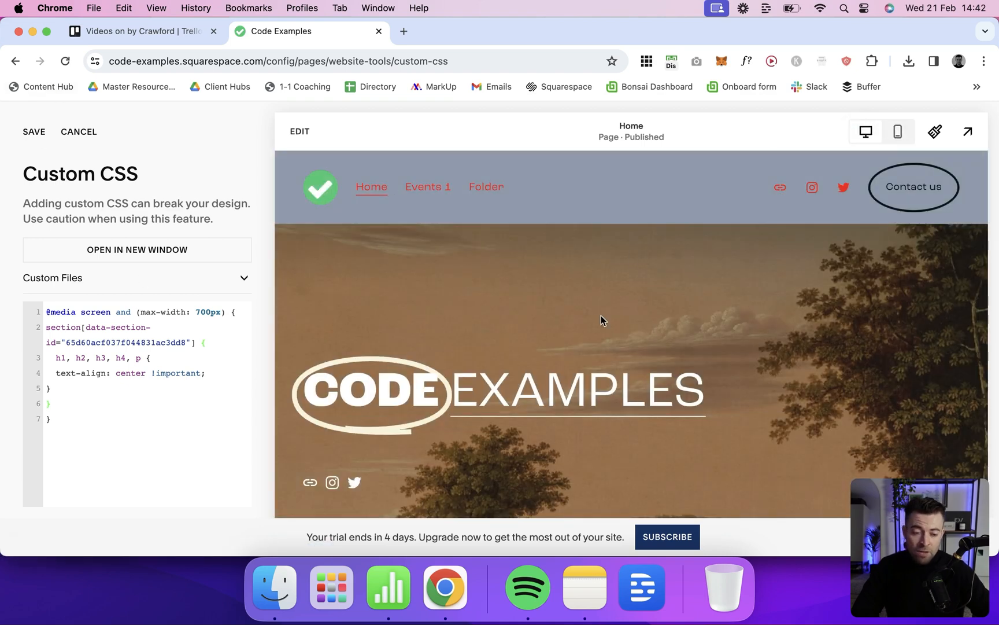
pyautogui.click(430, 299)
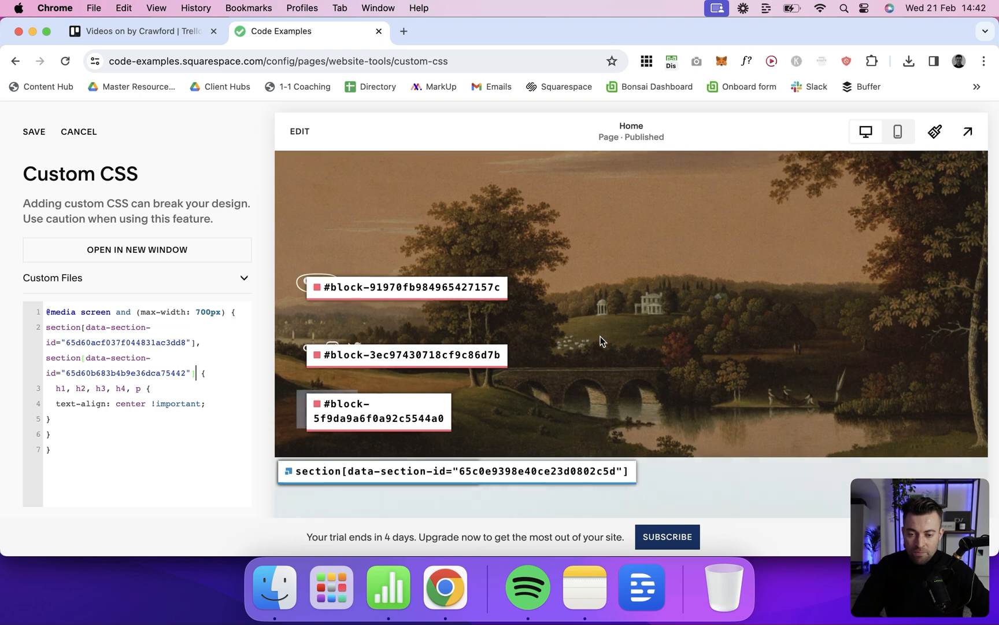
pyautogui.click(896, 132)
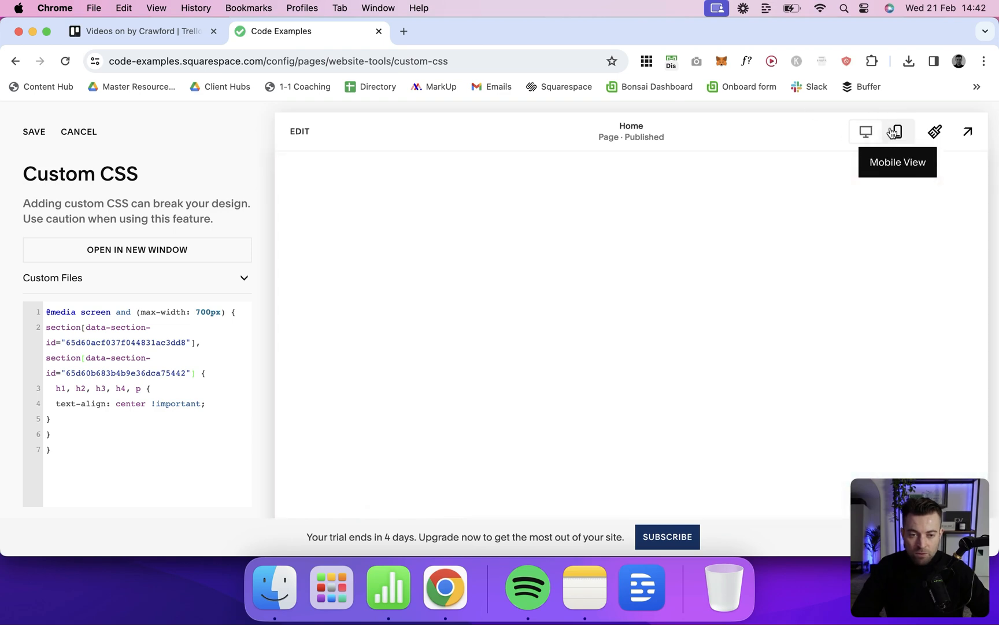
pyautogui.click(897, 132)
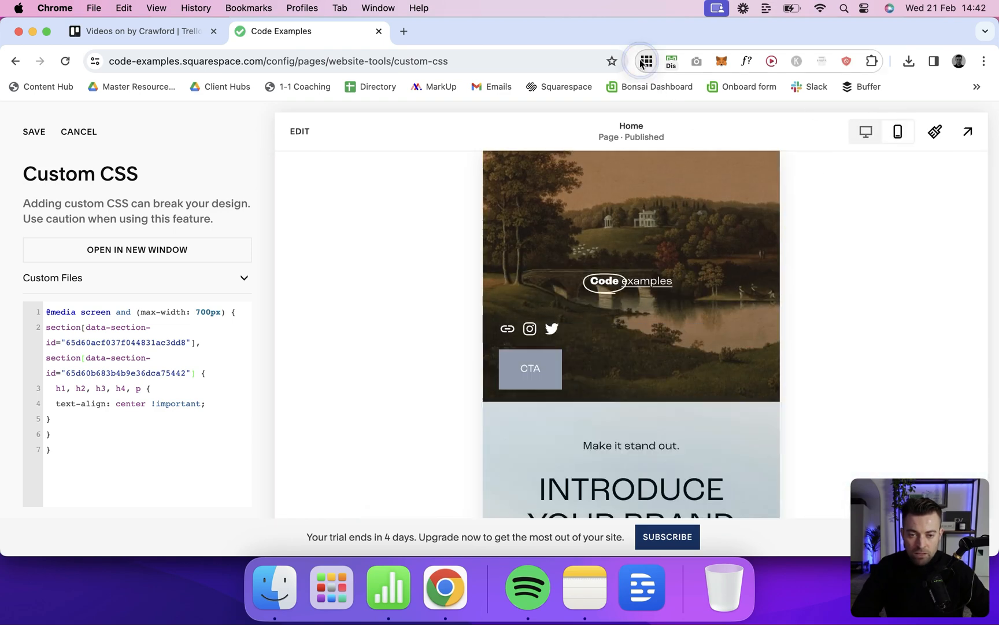